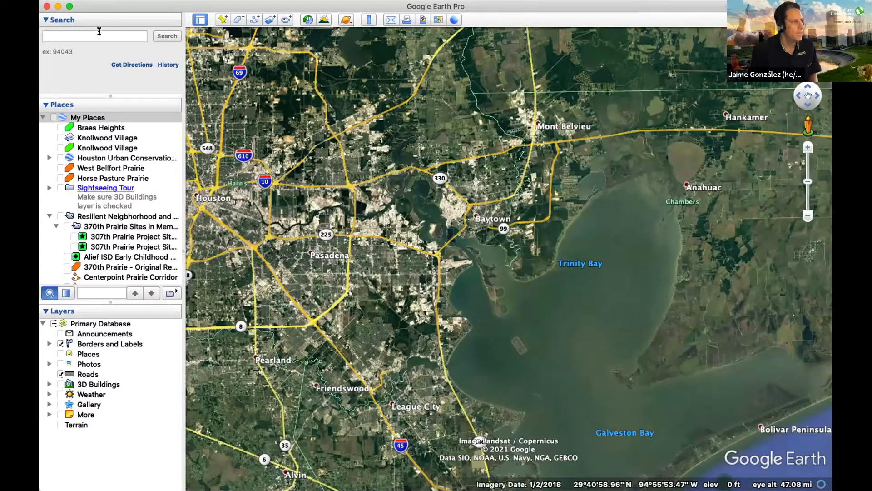
Search for 'Jennie Reid Elementary' and fly the map to the La Porte campus.
click(95, 36)
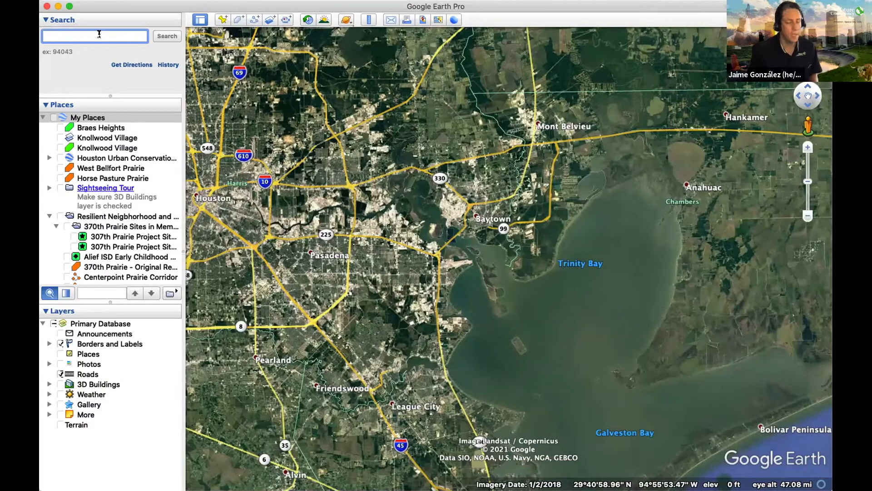
right_click(95, 35)
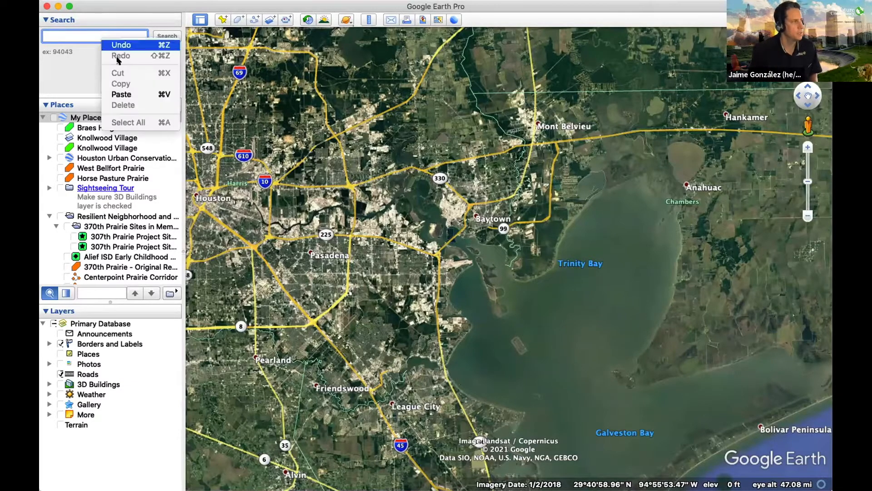
text(Jennie Reid Elementary)
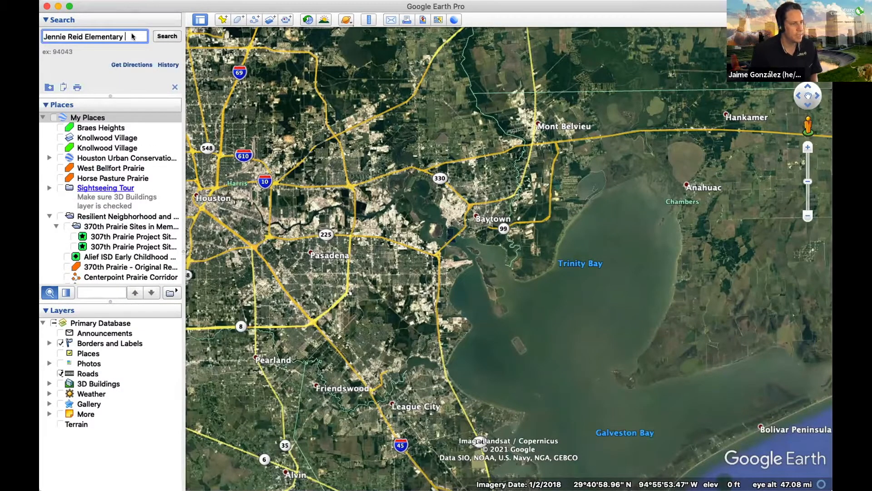
click(166, 35)
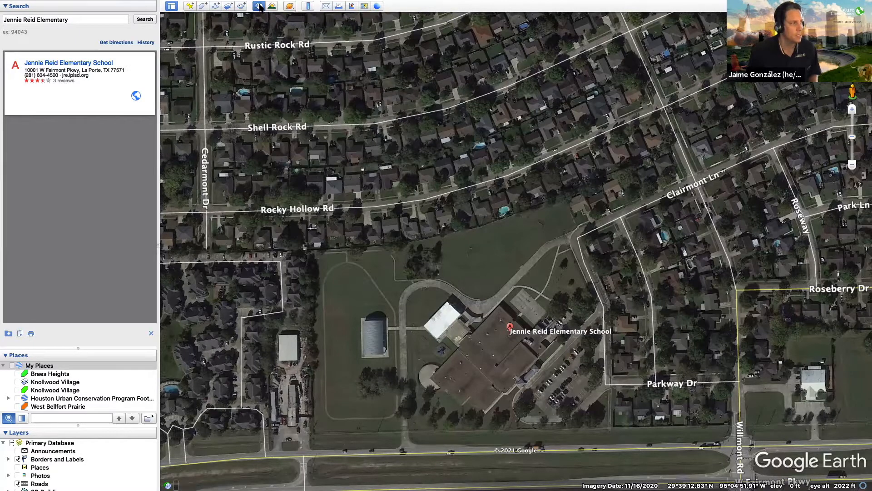
Rewind the historical imagery slider to the 1944 aerial photos, then return to November 2020.
click(259, 5)
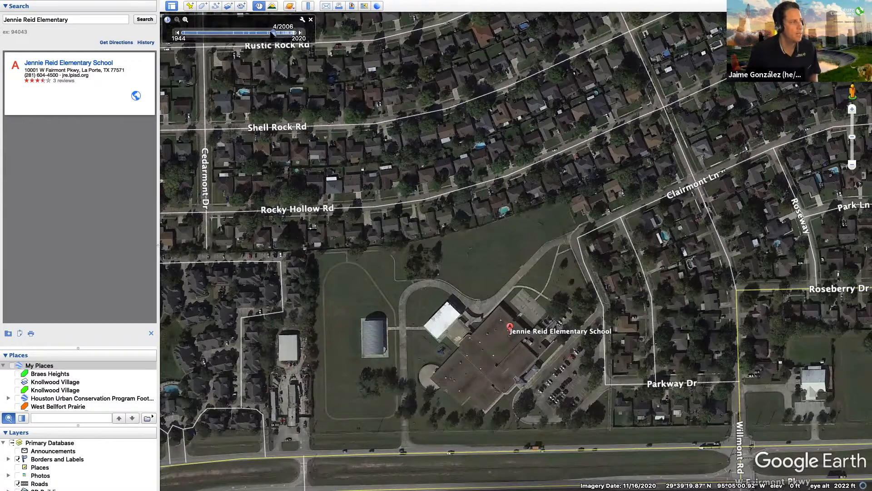
drag(253, 32, 184, 33)
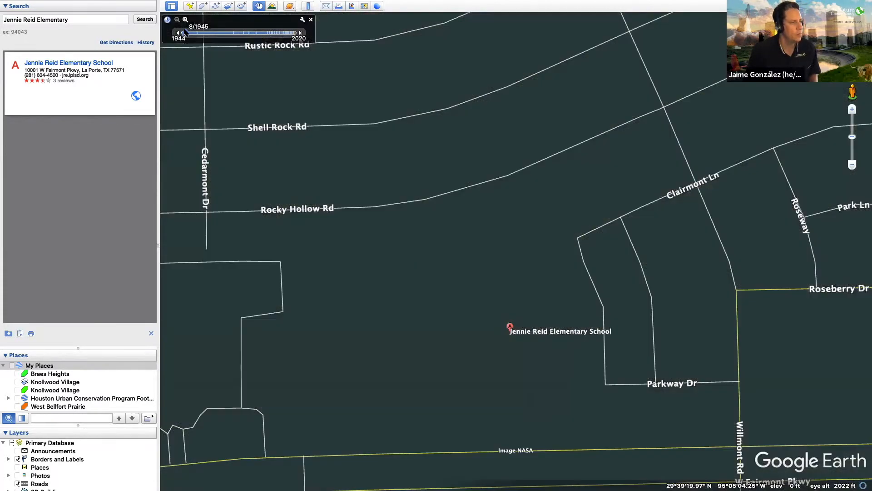
drag(183, 33, 189, 32)
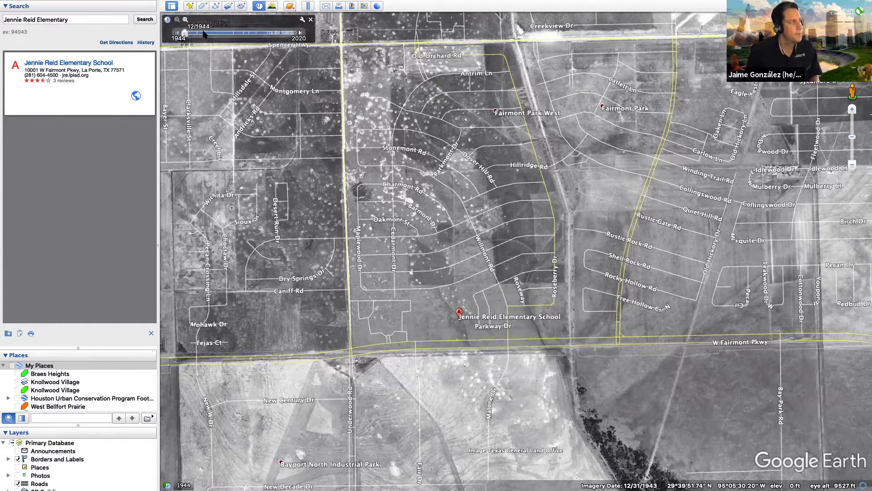
drag(182, 36, 286, 36)
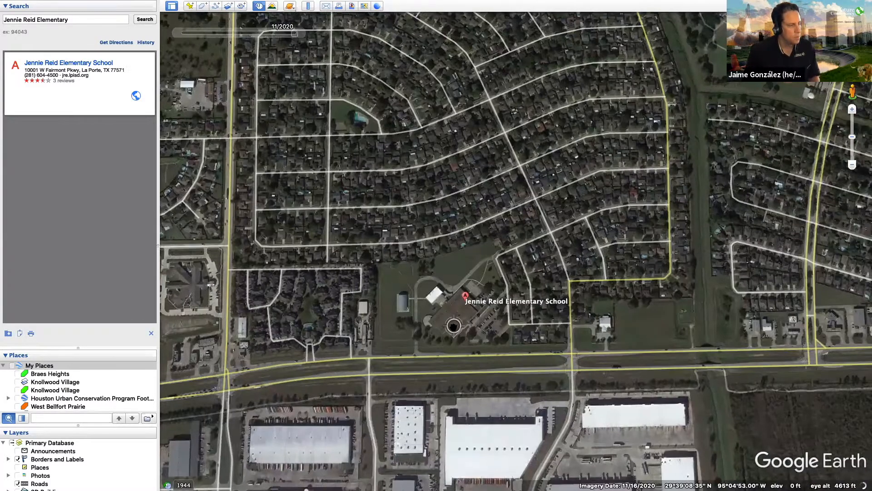
Zoom back in on the Jennie Reid Elementary campus.
scroll(down, 3)
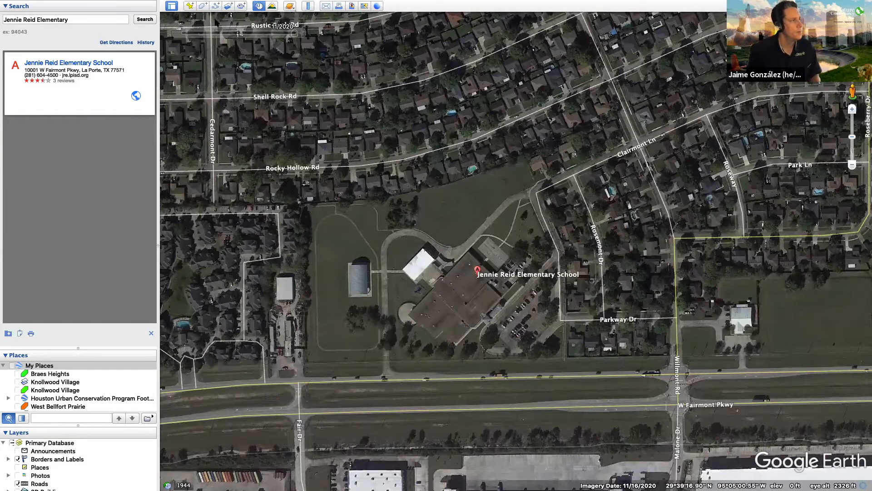
mouse_move(202, 7)
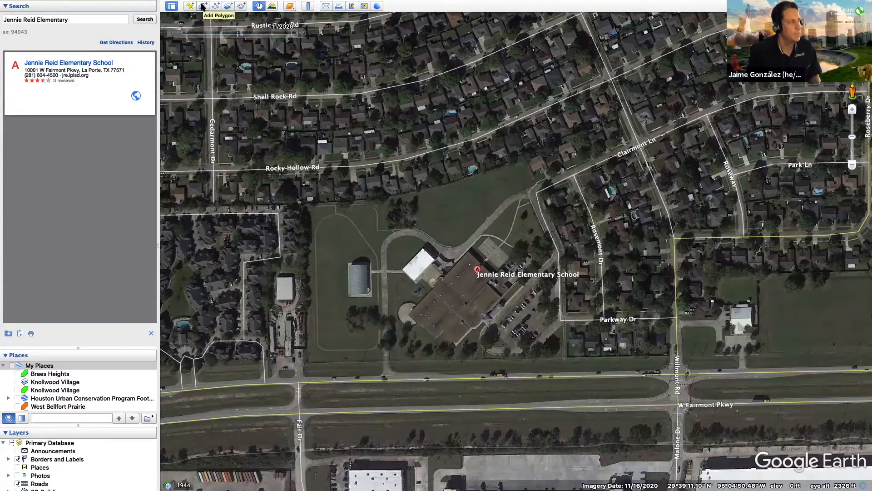
click(203, 6)
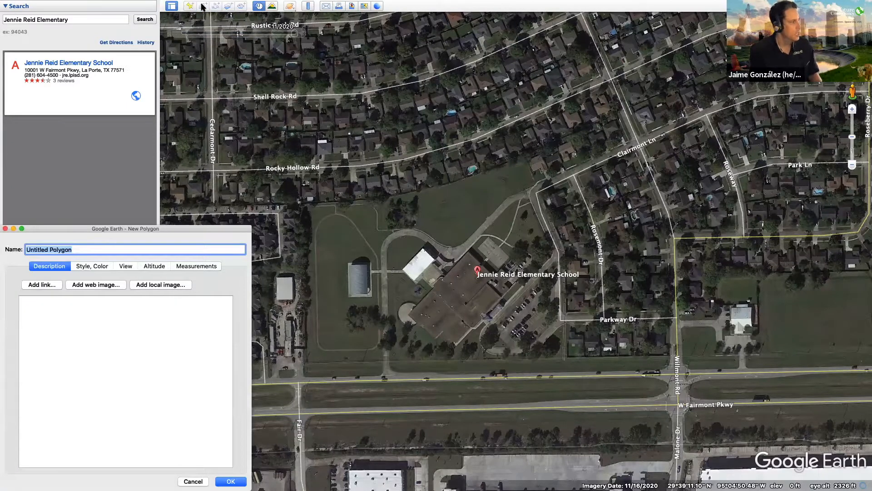
text(Jennie Reid)
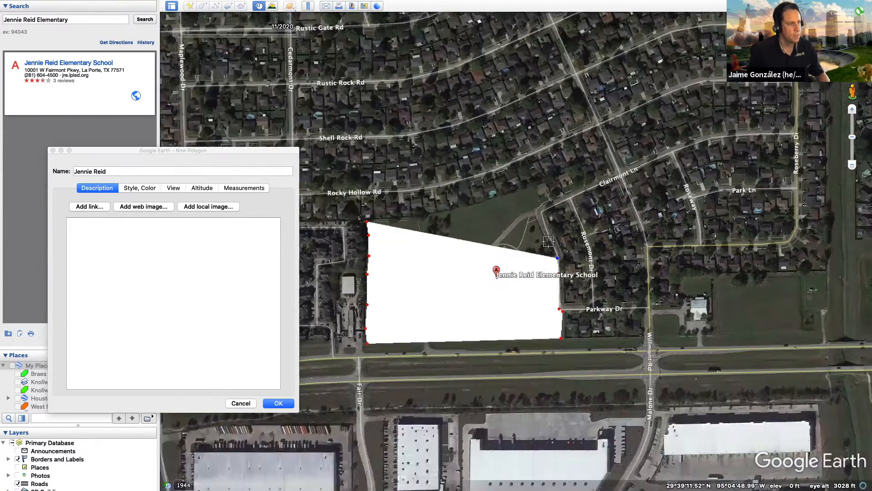
drag(558, 257, 544, 223)
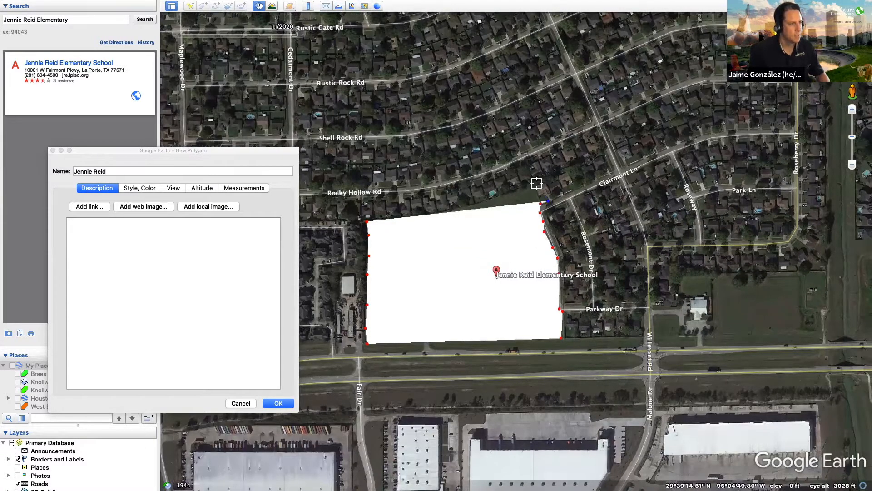
drag(550, 201, 537, 185)
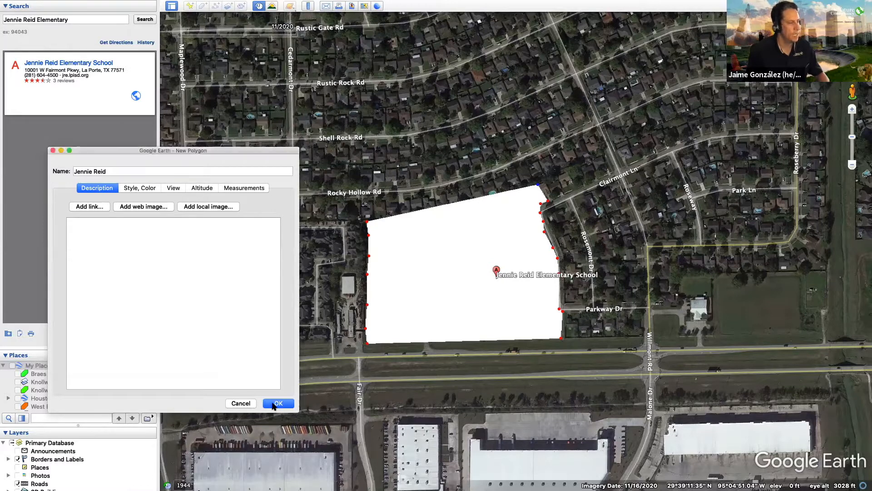
Confirm the polygon and choose Save Place As for the Jennie Reid place.
click(278, 402)
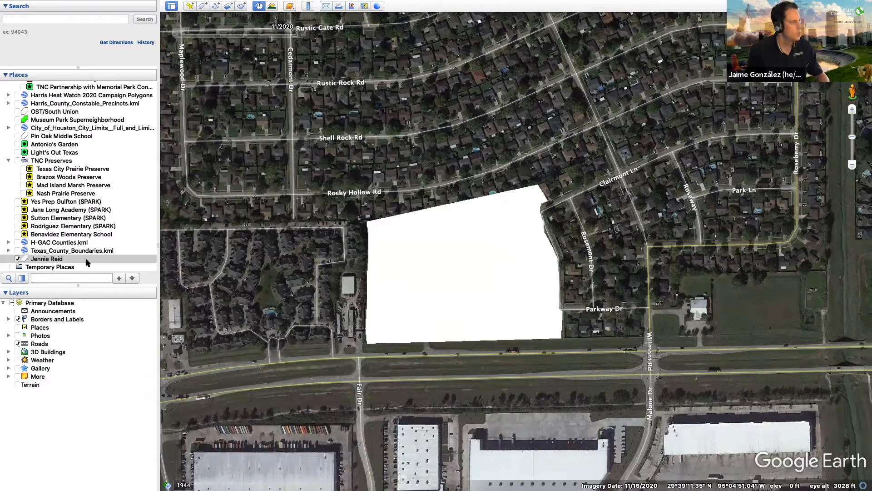
right_click(46, 258)
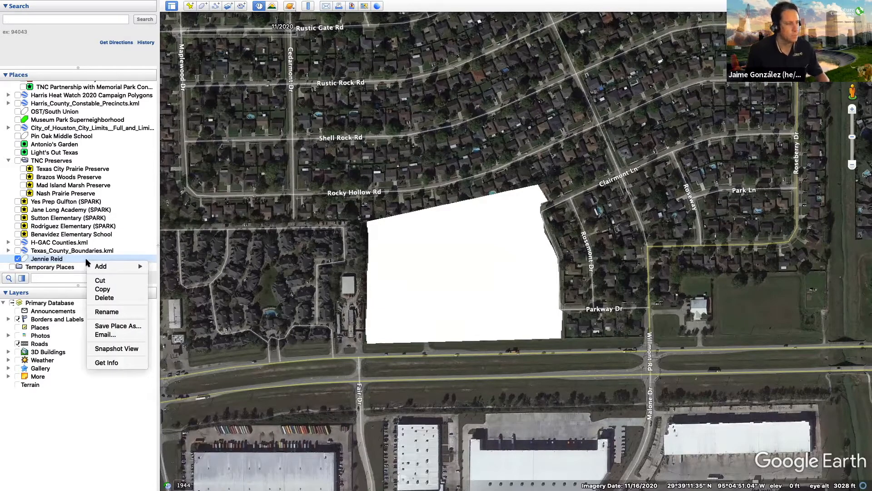
mouse_move(118, 325)
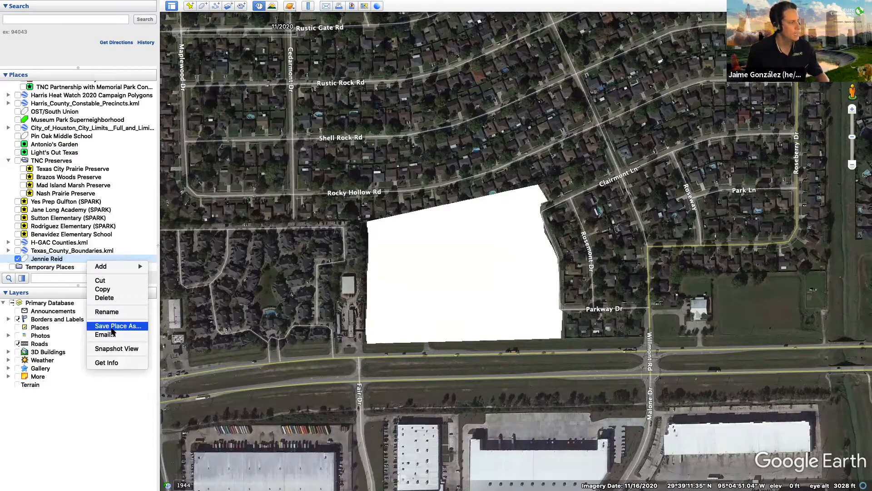
click(117, 326)
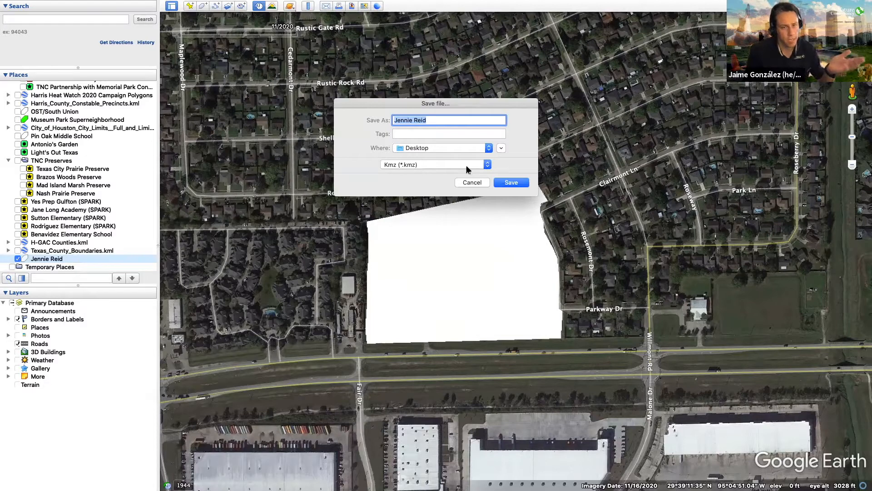
Save it as a KML file named 'Jennie Reid Elementary'.
click(434, 165)
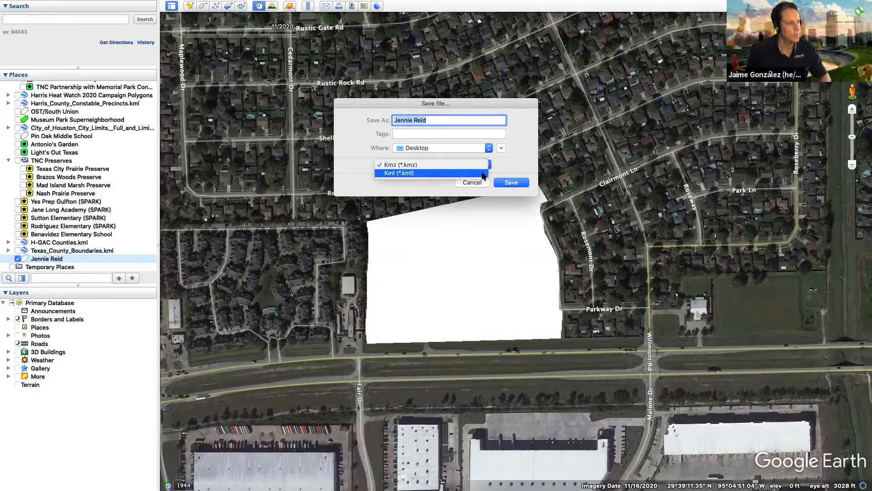
click(399, 173)
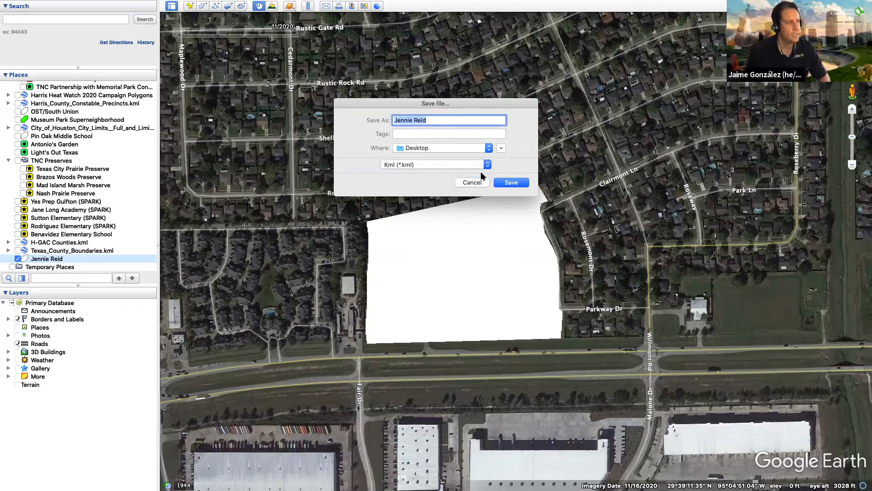
click(448, 120)
text( Elementary)
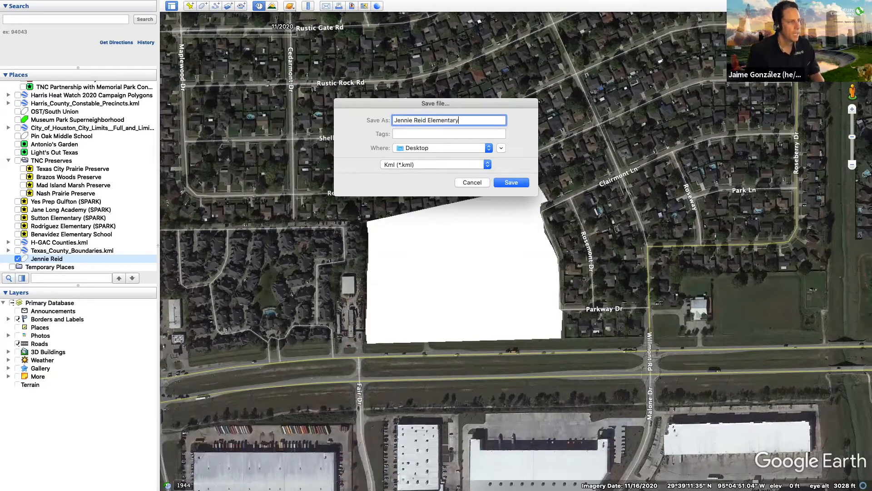
click(510, 182)
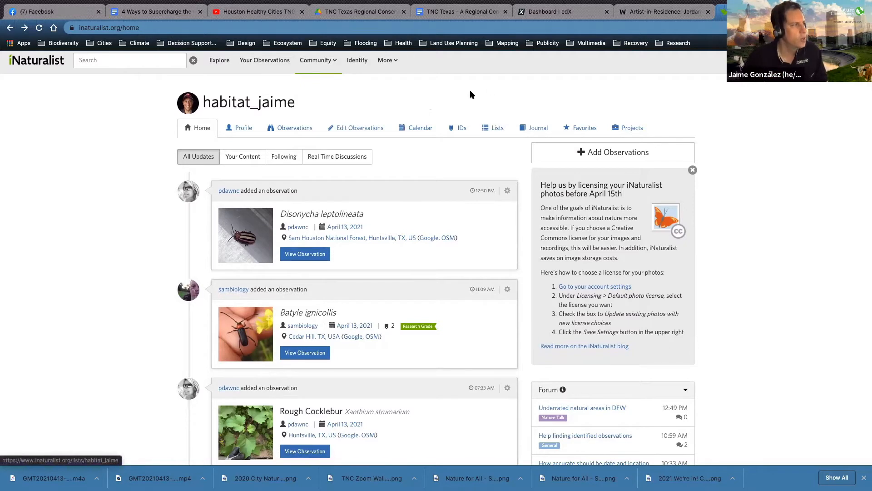
Go to the Places page and start creating a new place.
click(388, 60)
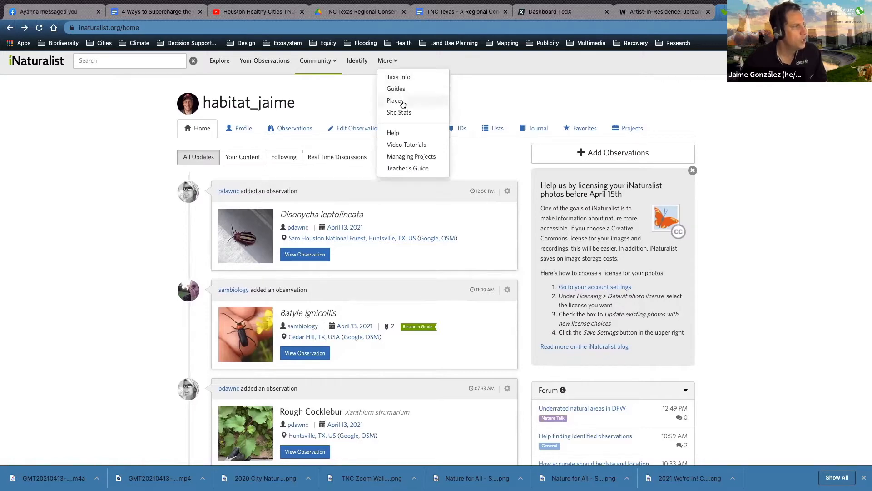
click(395, 101)
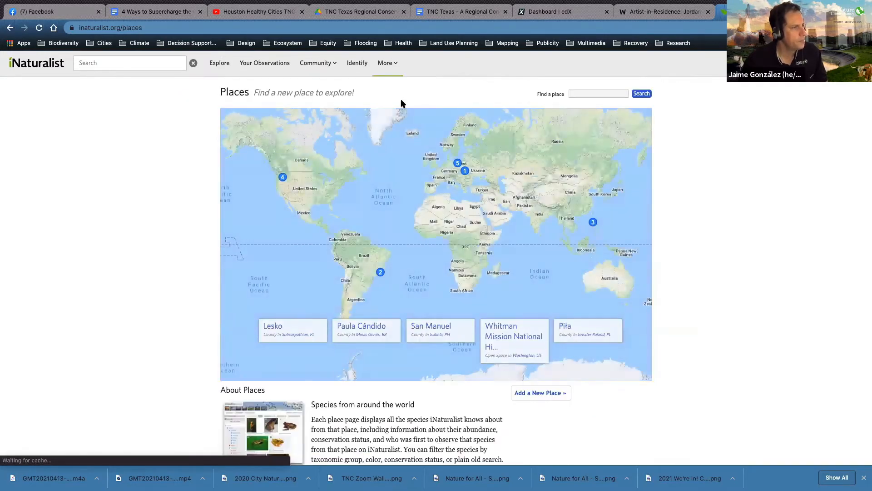
scroll(down, 3)
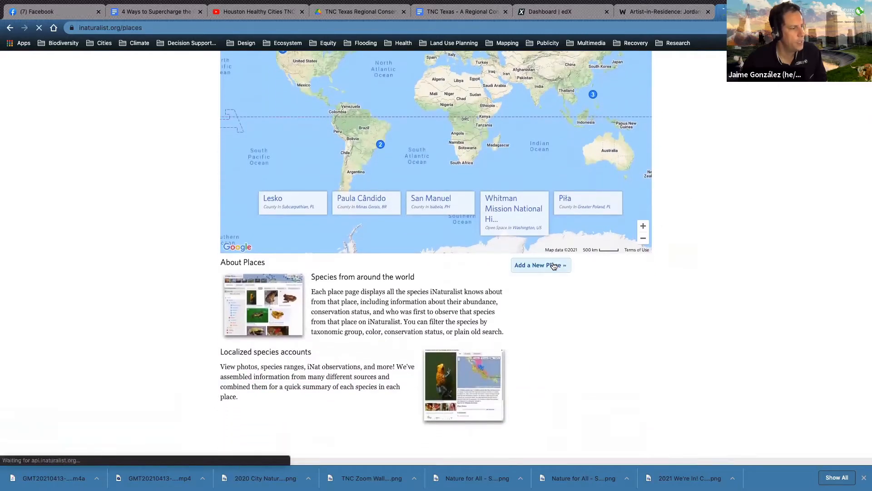
click(539, 265)
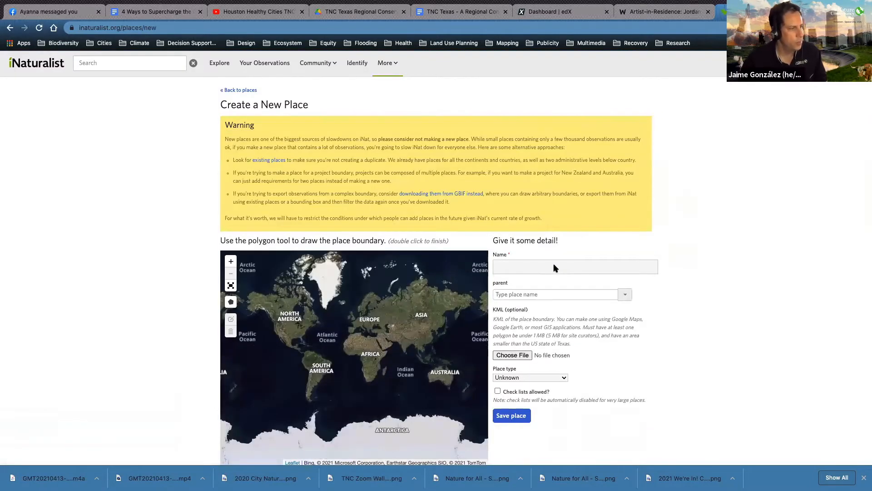
Enter 'Jennie Reid Elementary School' as the place name.
click(574, 267)
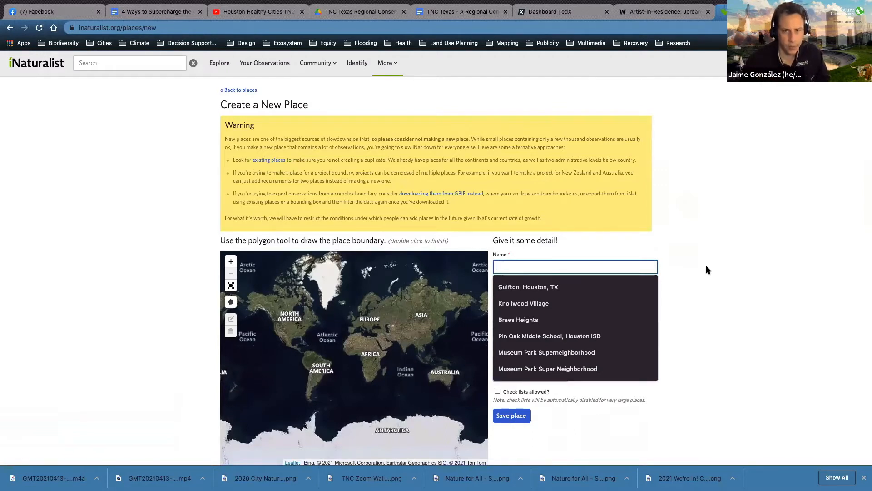
text(Jennie Reid Elementary)
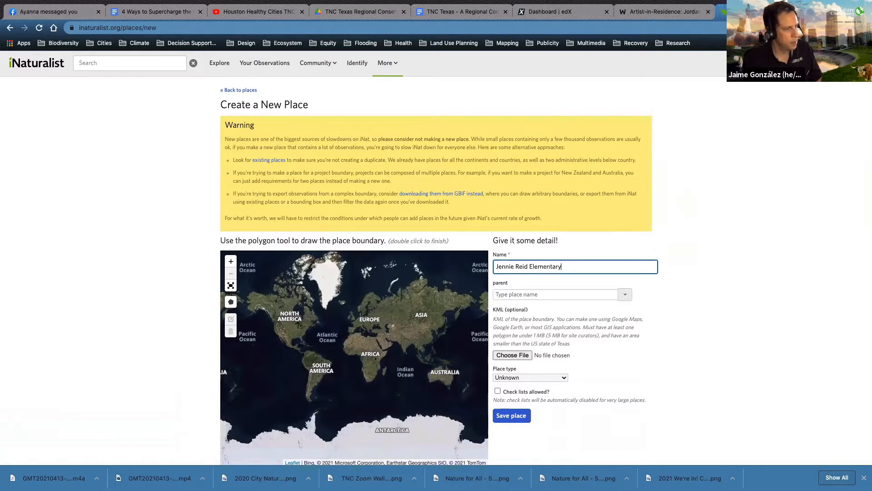
text(School)
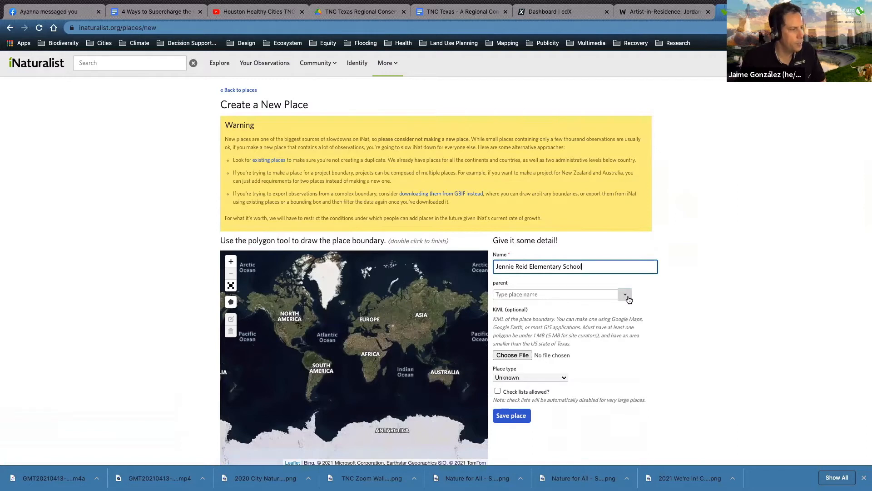
Set Texas, US as the parent place.
click(554, 294)
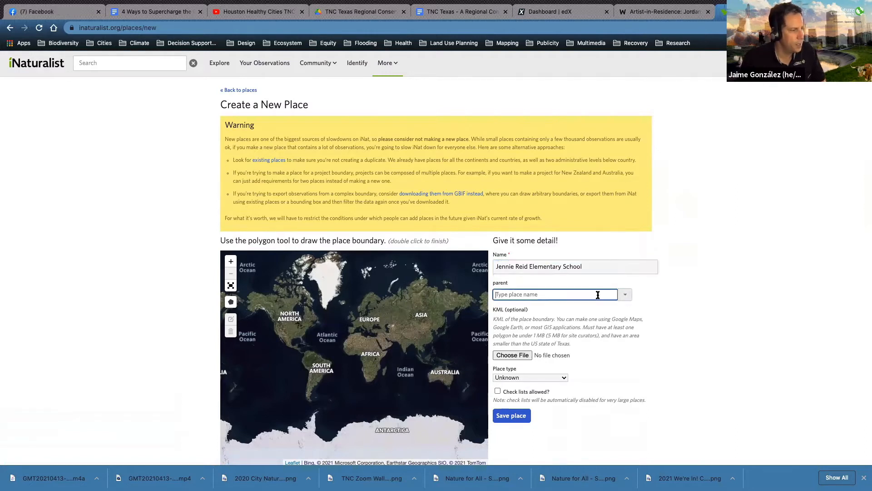
text(texas)
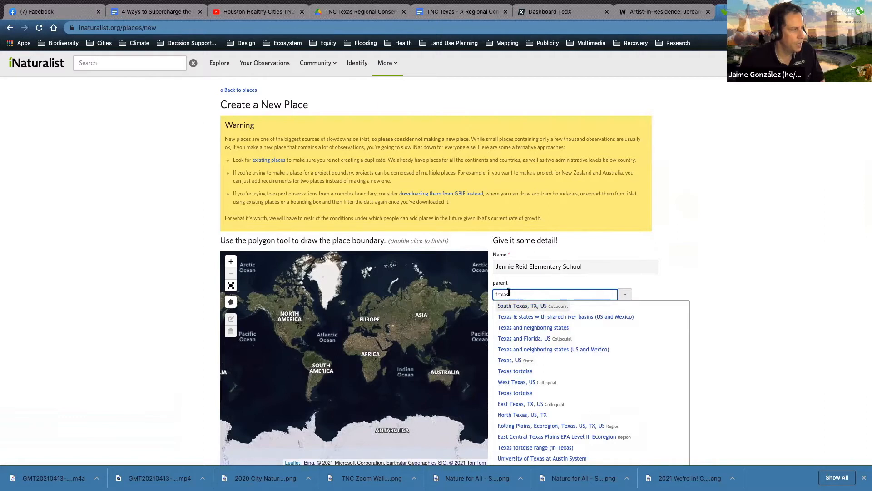
text(lapor)
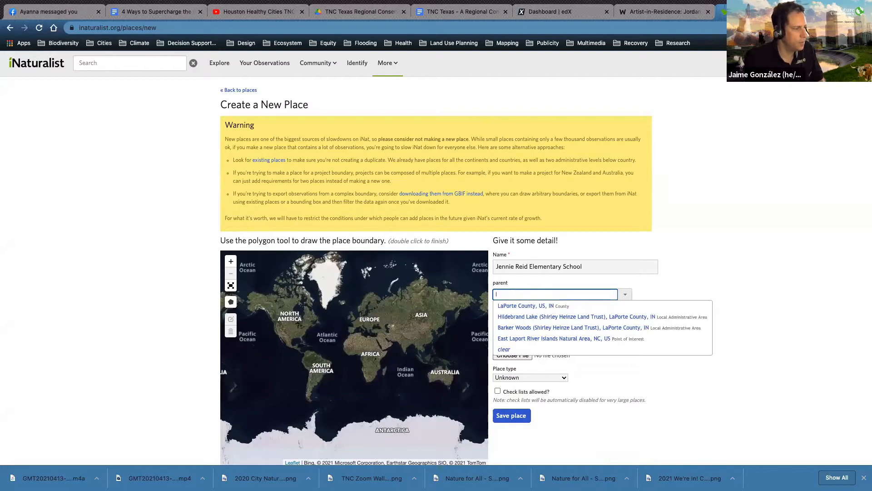
text(Texas)
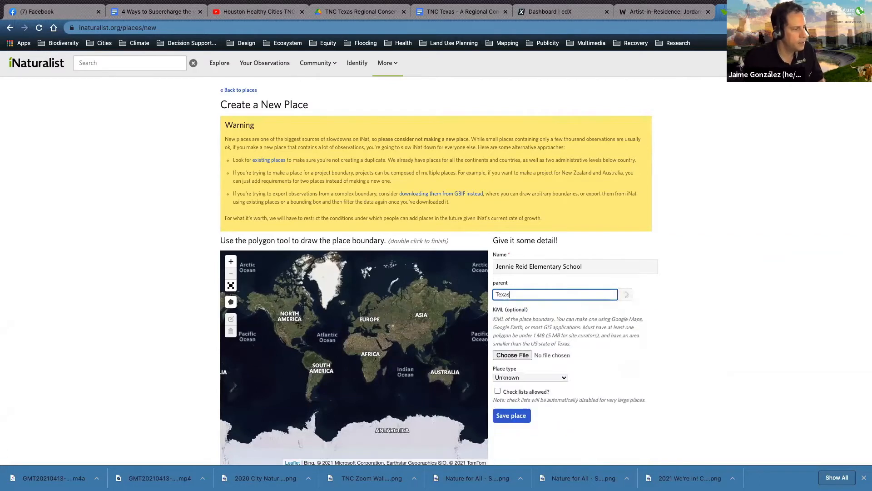
click(555, 294)
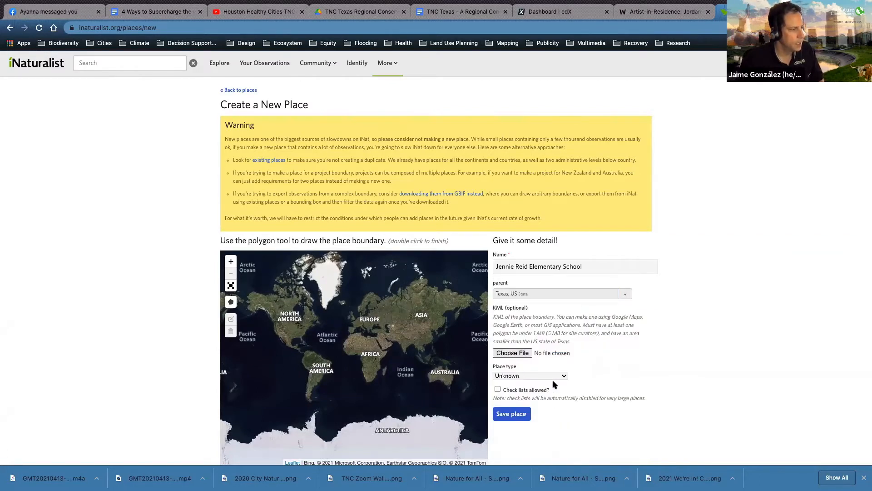
Set the place type to Point of Interest.
click(529, 375)
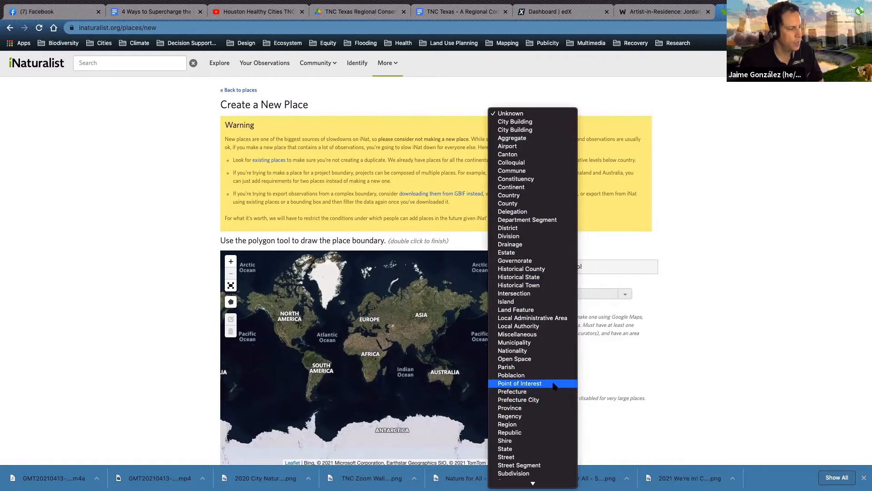
click(519, 383)
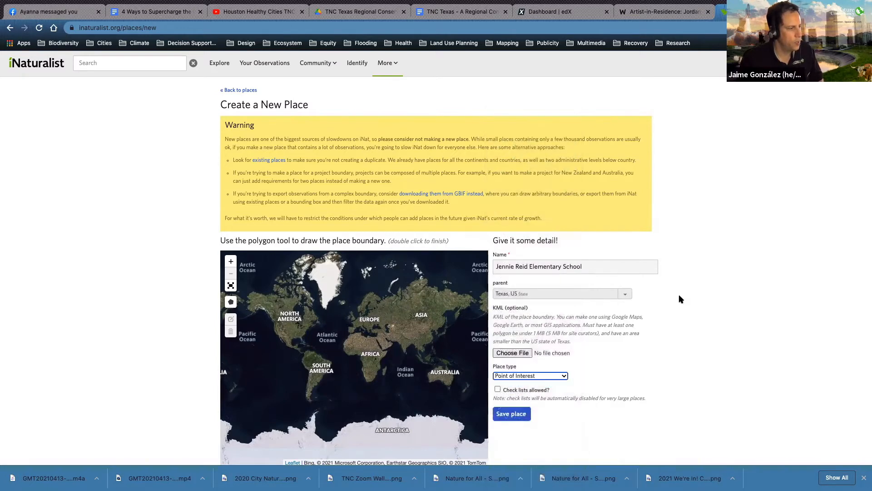
scroll(down, 3)
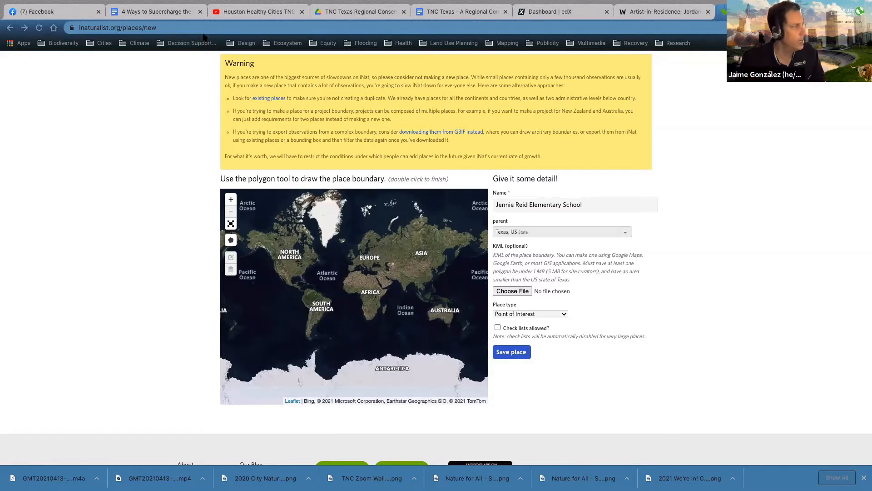
Attach the Jennie Reid Elementary.kml boundary file.
click(512, 291)
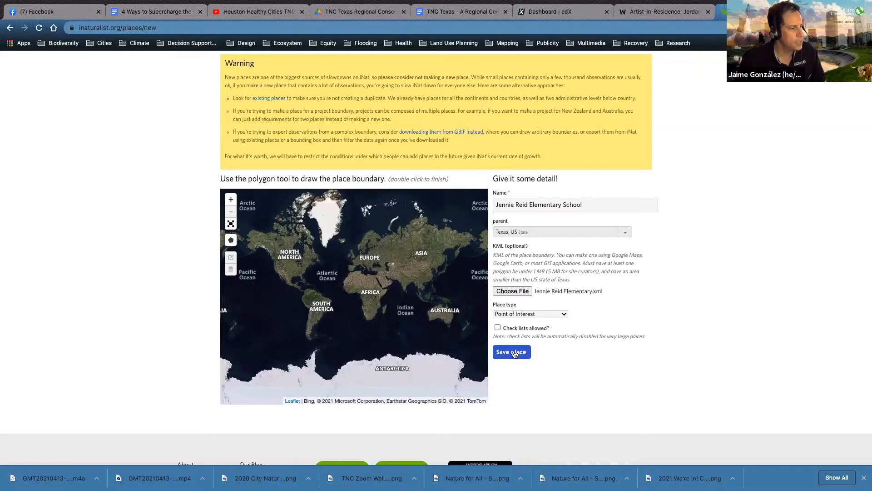
Save the new Jennie Reid Elementary School place.
click(511, 352)
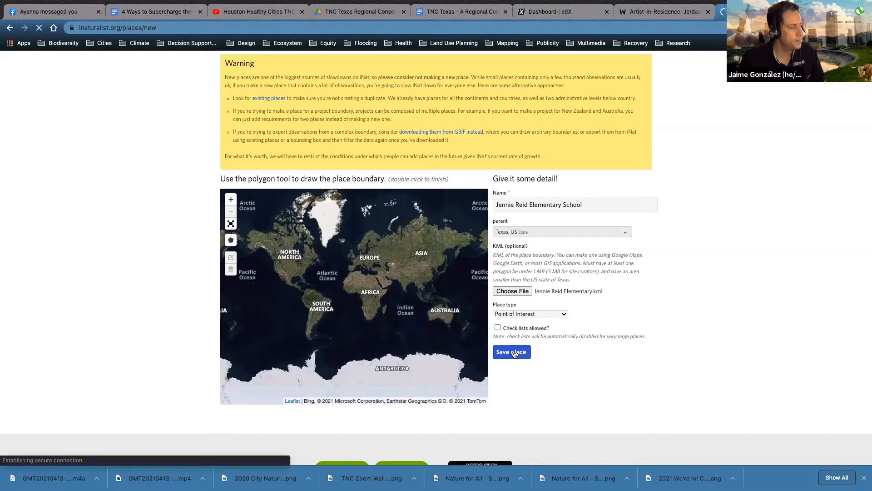
click(511, 351)
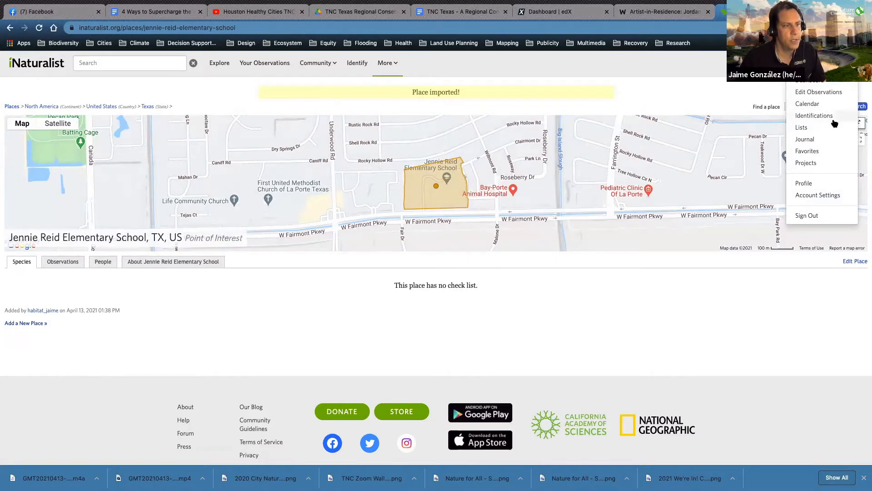
From the Projects page, start a new Collection project to reach its details form.
click(806, 163)
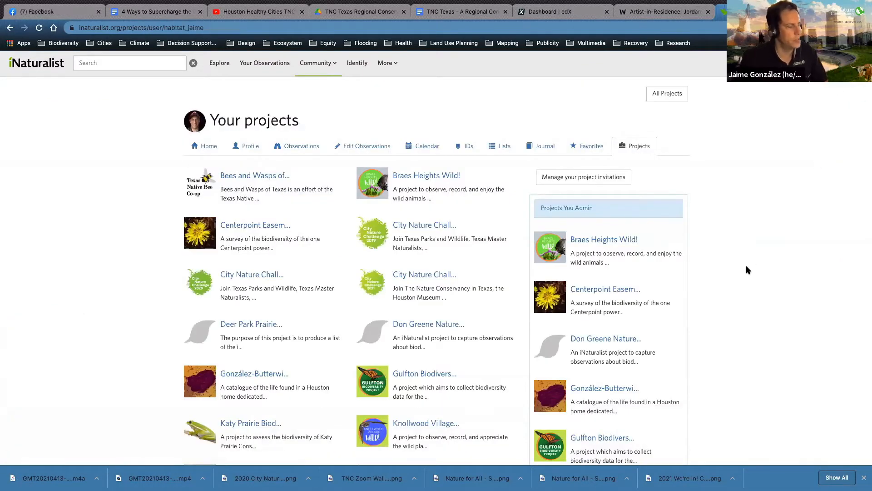
scroll(down, 3)
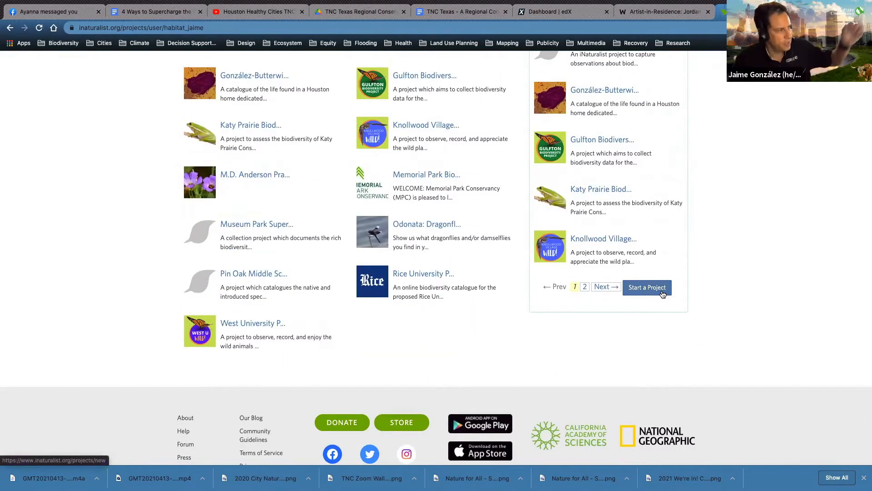
click(646, 287)
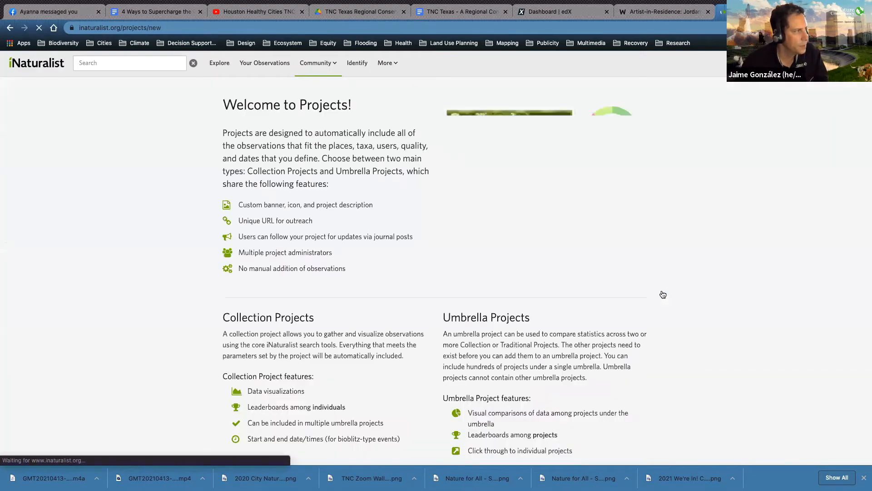
scroll(down, 3)
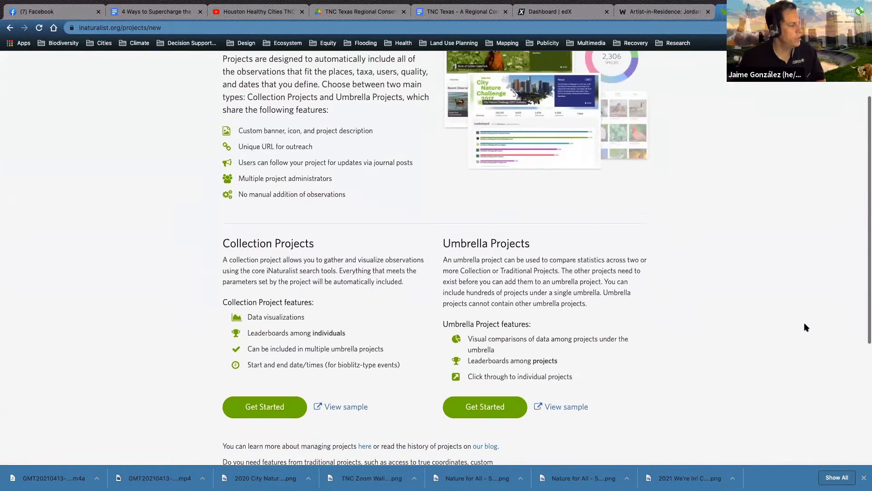
scroll(down, 3)
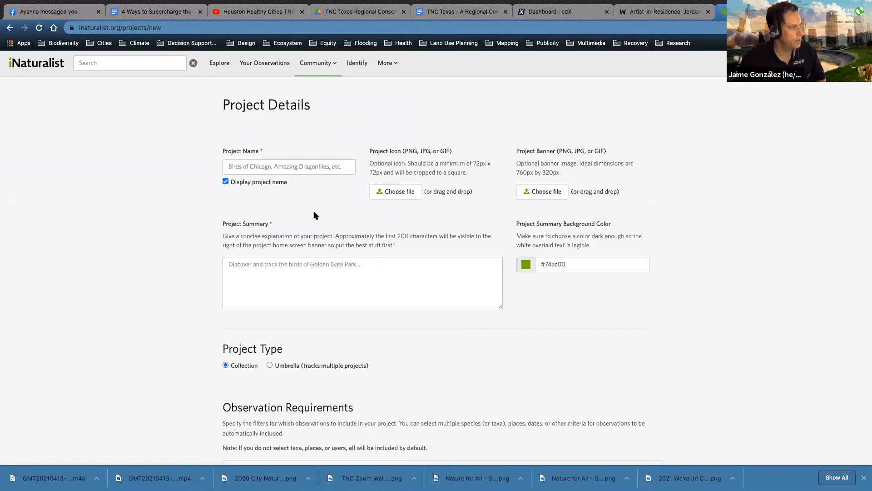
Enter 'Jennie Reid ES Wild' as the project name.
click(289, 165)
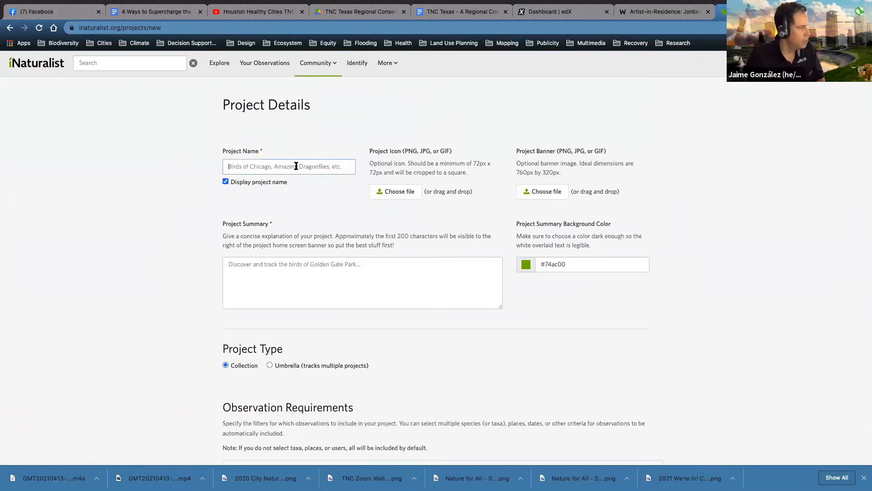
text(Jennie Reid E)
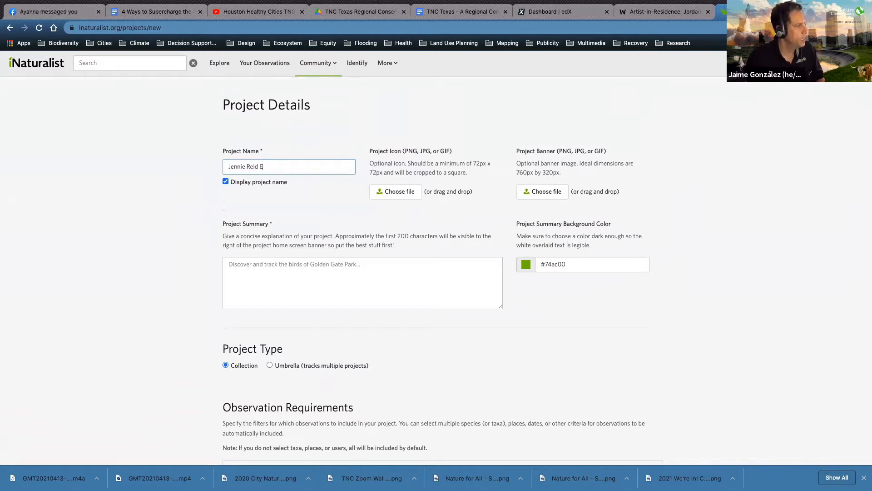
text(S Wild)
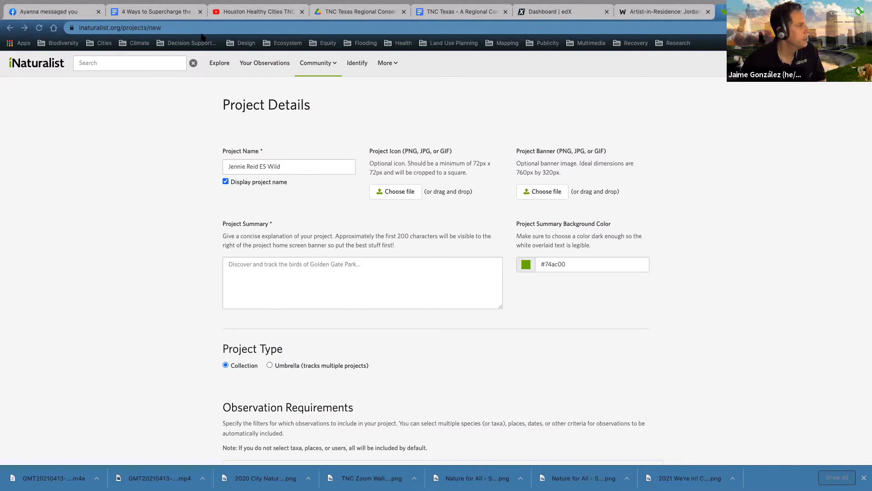
Upload the project banner and project icon images.
click(541, 191)
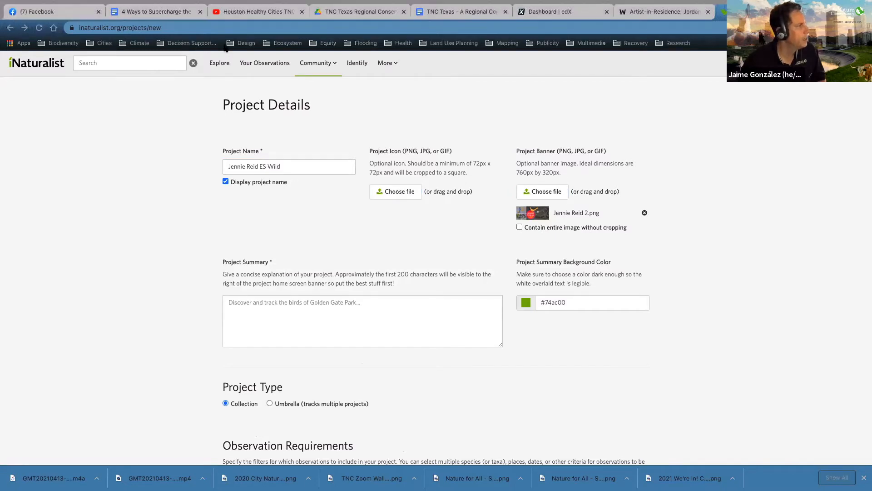
click(395, 191)
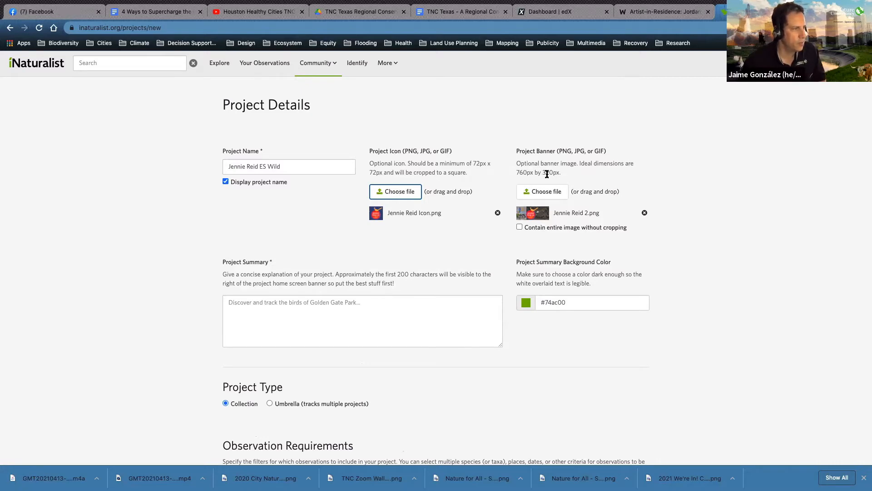
scroll(down, 3)
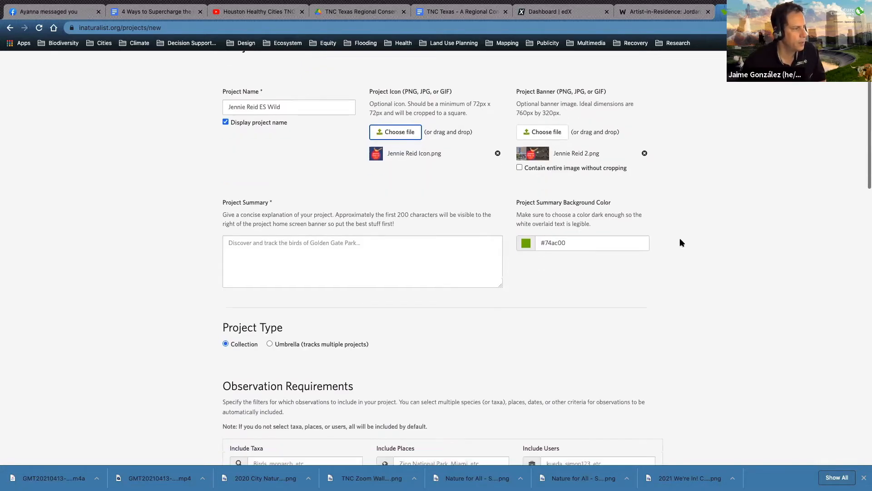
Write the summary: catalogue the biodiversity of Jennie Reid Elementary School in LaPorte ISD.
scroll(down, 3)
text(This project is intended to)
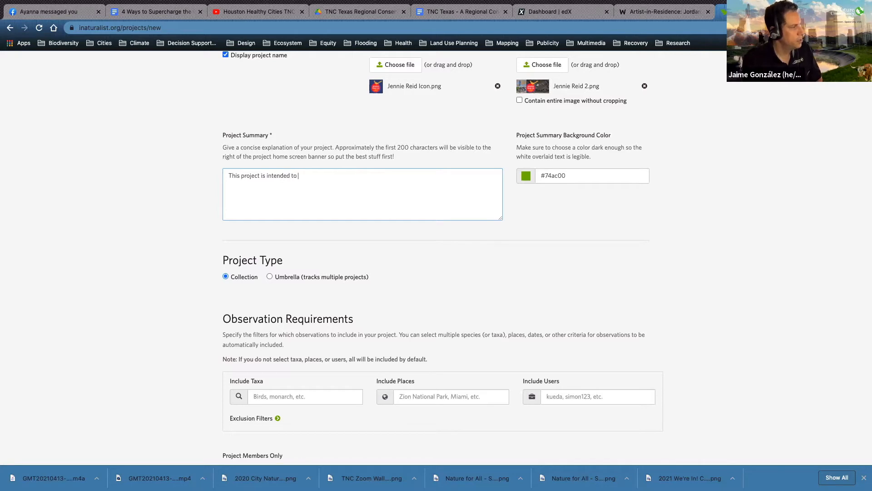
text(catalo)
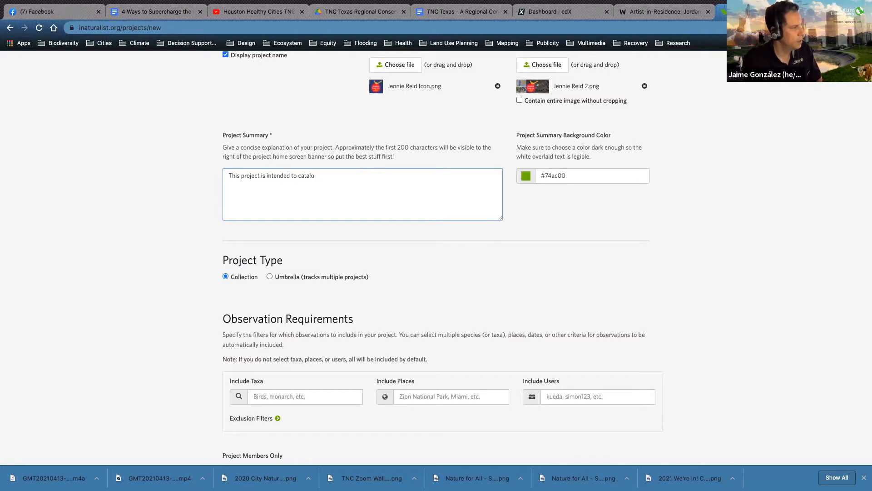
text(gue the biod)
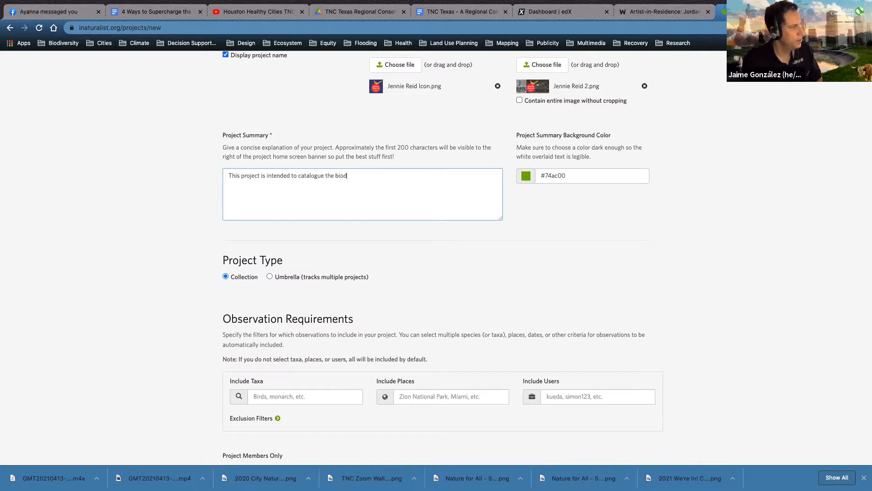
text(iversity of Jennie Reid)
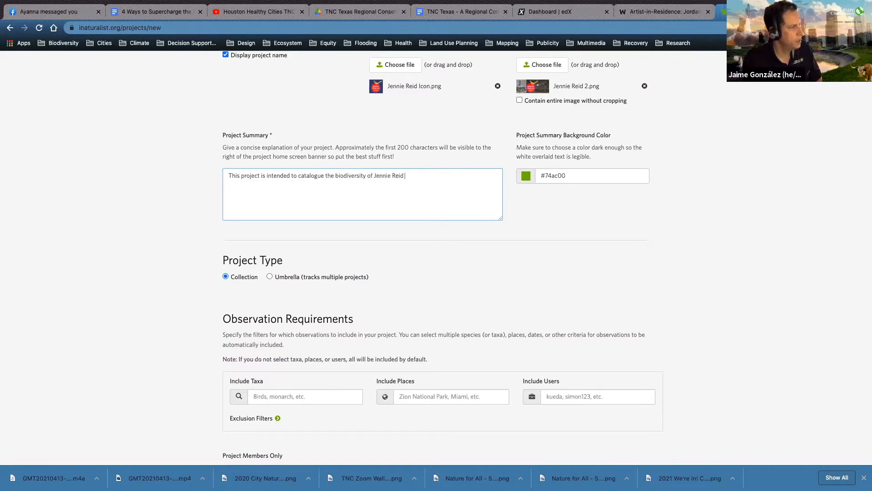
text(Elementary School in LaPorte ISD.)
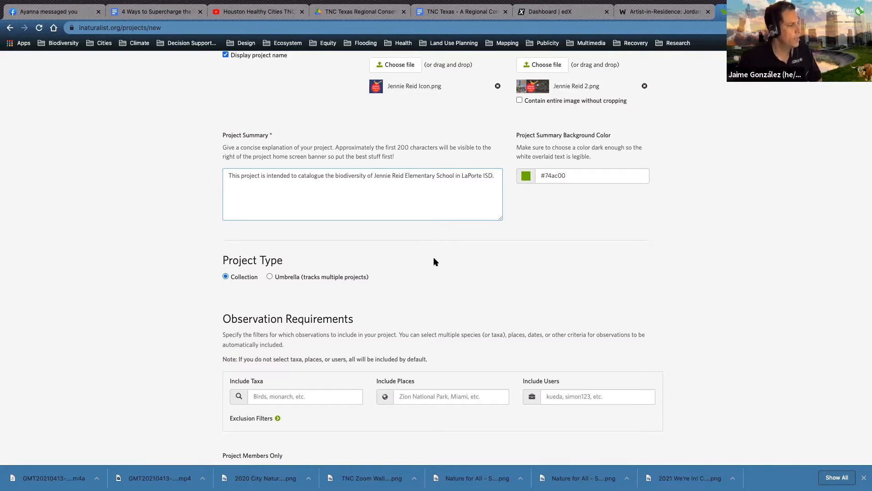
scroll(down, 3)
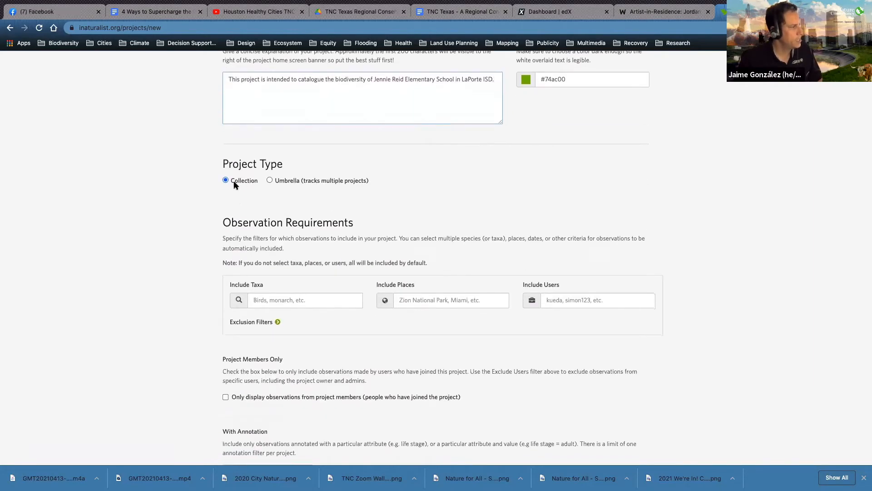
Add Jennie Reid Elementary School, TX, US as an included place under Observation Requirements.
scroll(down, 3)
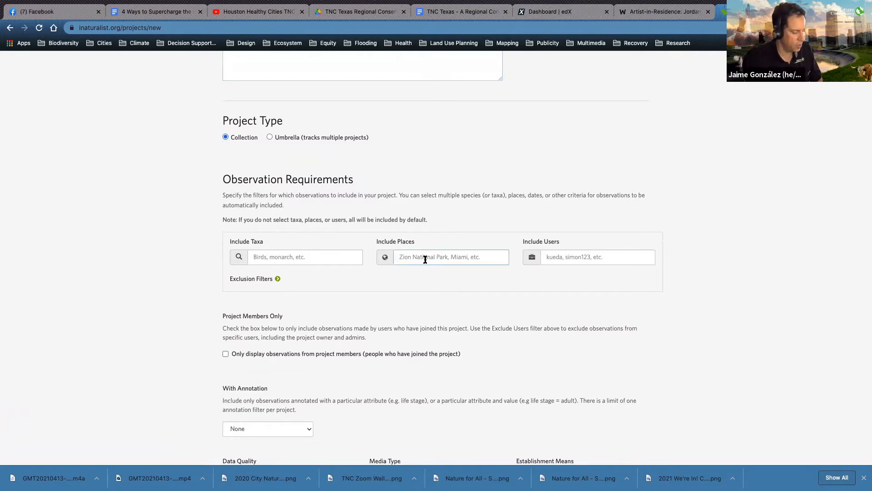
text(jennie re)
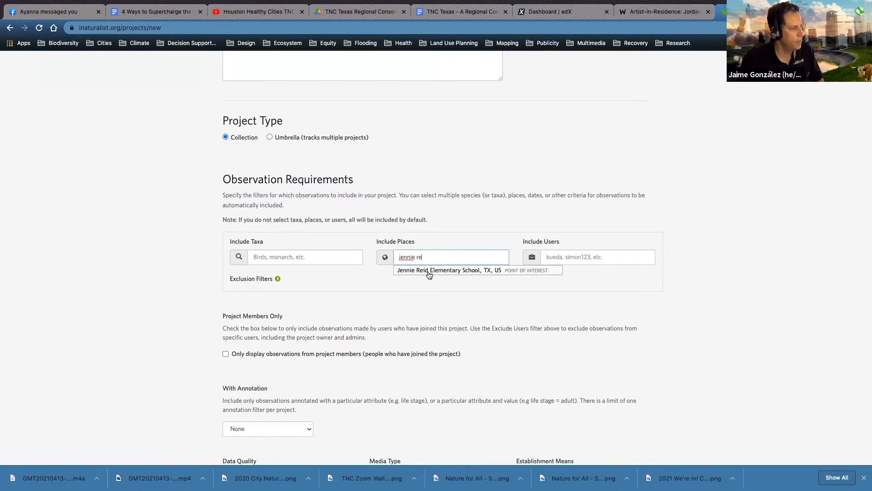
click(449, 270)
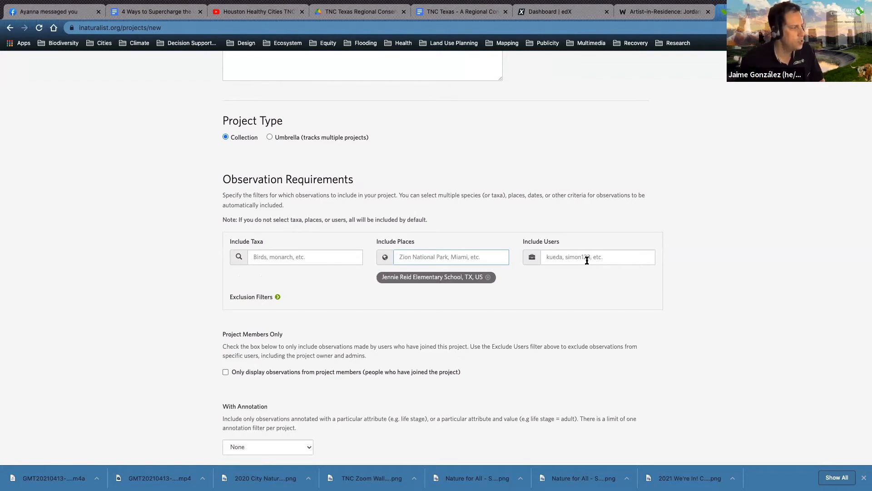
mouse_move(601, 318)
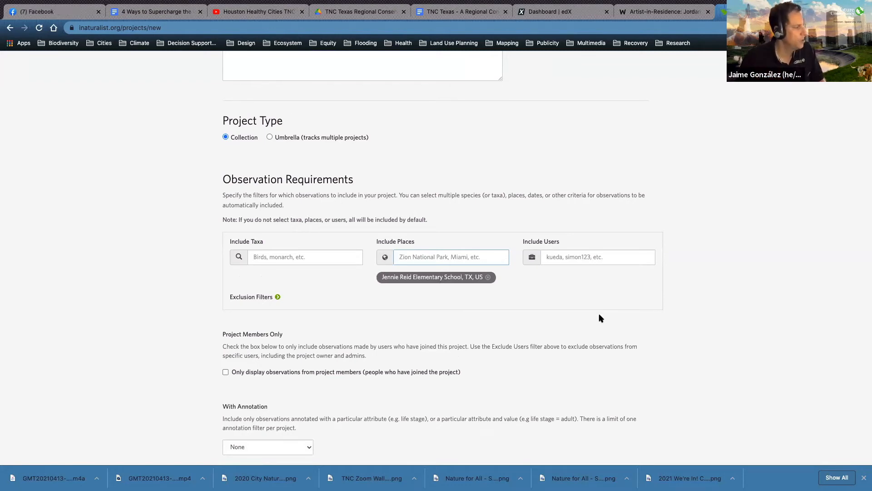
scroll(down, 3)
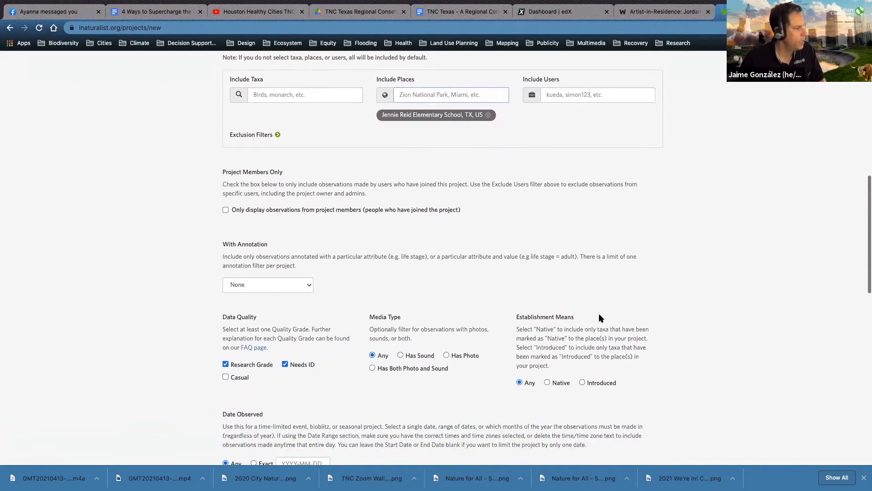
Tick Casual under Data Quality so Research Grade, Needs ID and Casual are all accepted.
scroll(down, 3)
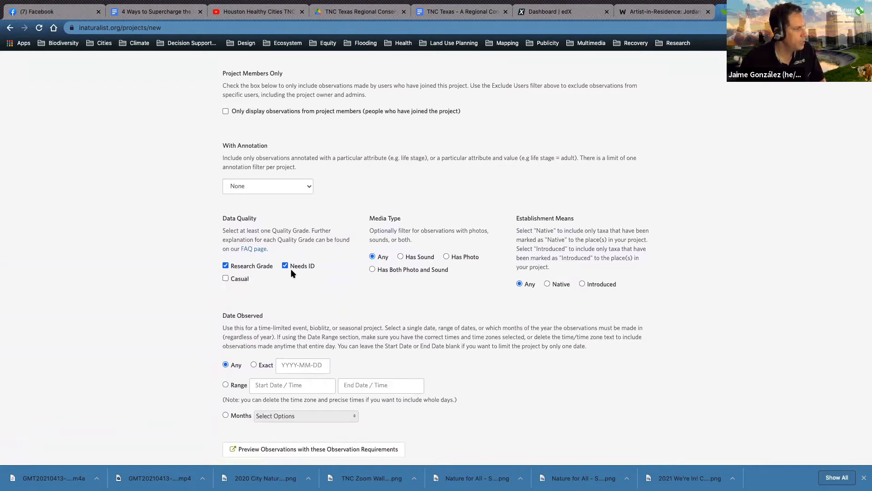
click(227, 278)
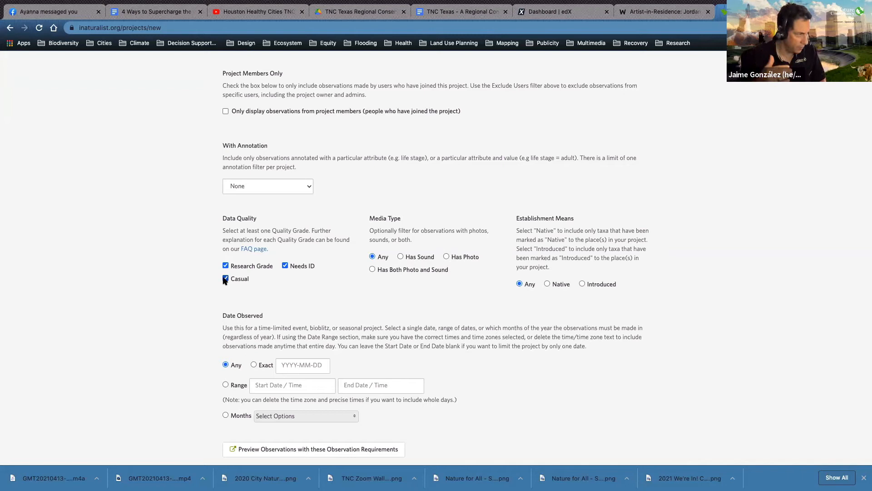
click(226, 278)
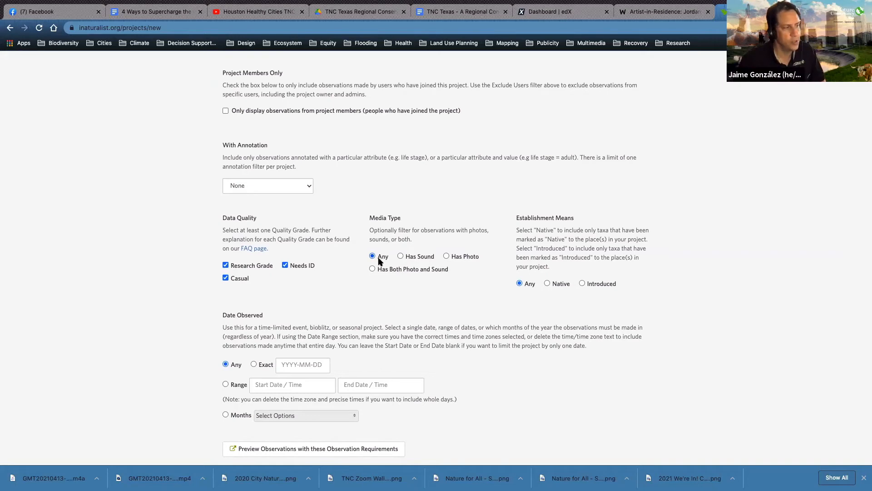
mouse_move(519, 306)
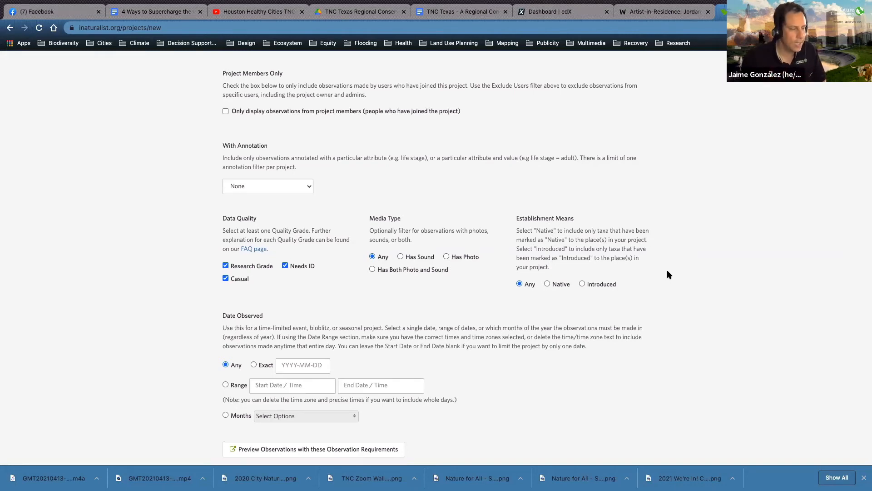
scroll(down, 3)
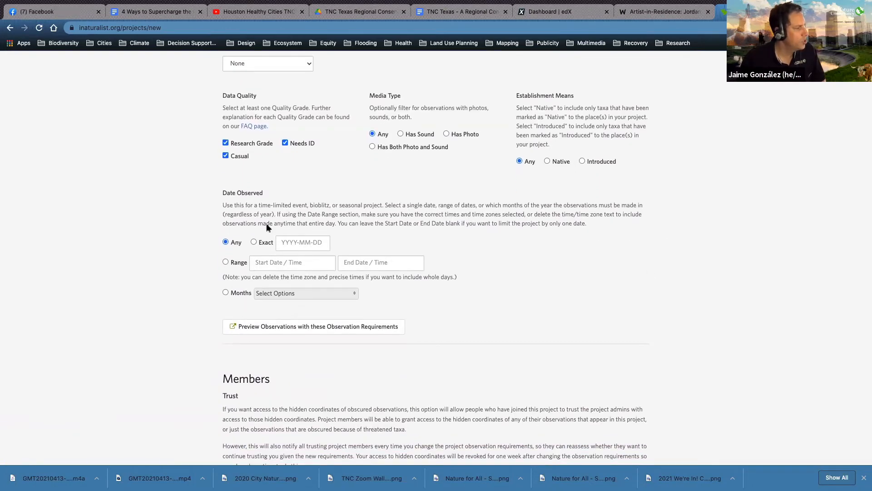
mouse_move(492, 279)
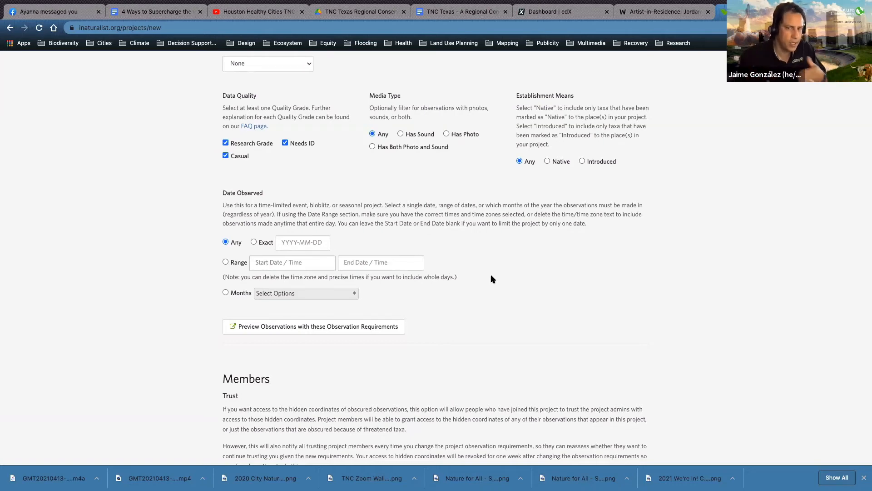
scroll(down, 3)
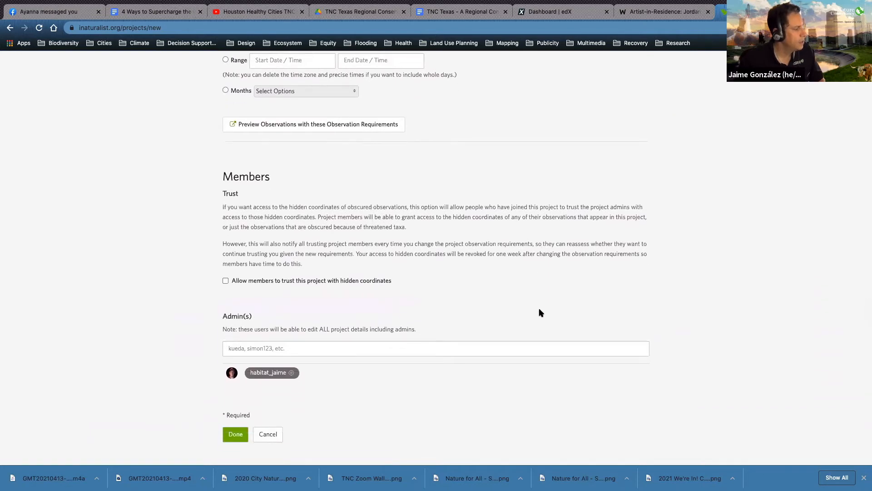
Submit the form with Done to create the Jennie Reid ES Wild project.
click(236, 434)
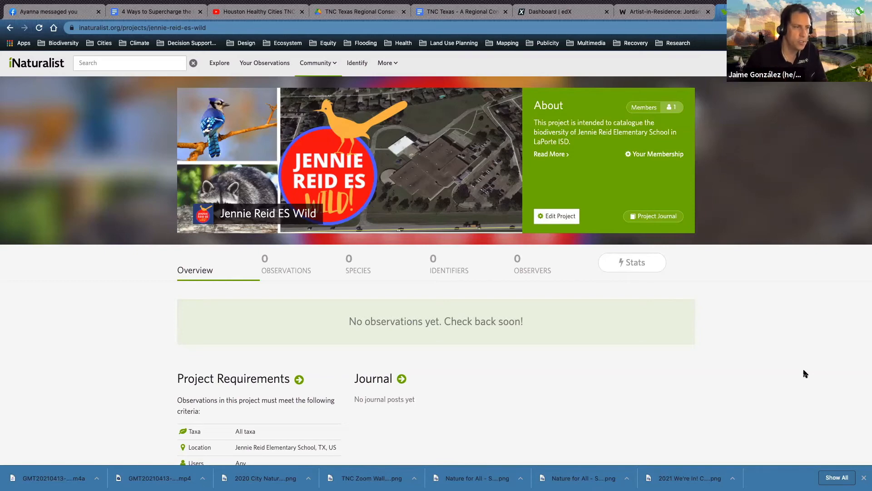
Scroll through the new project's page before going to your projects list.
scroll(down, 3)
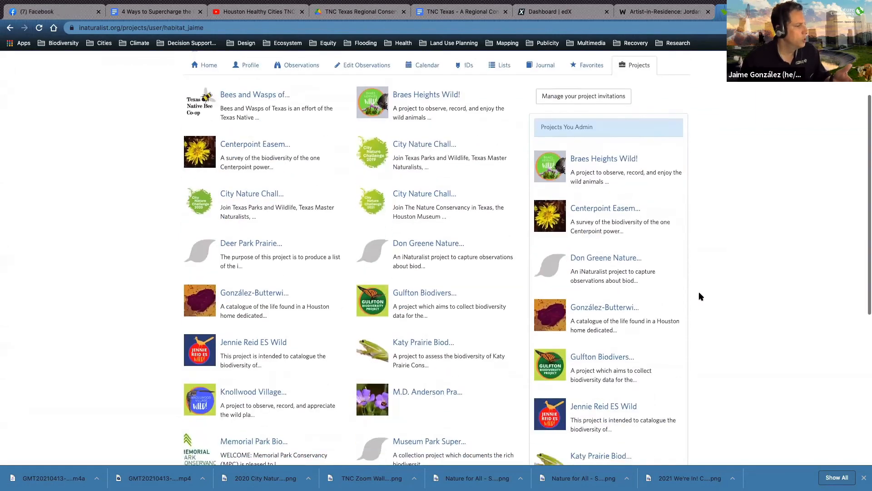
Open the Knollwood Village Wild! project from the list and go to its Species view.
scroll(down, 3)
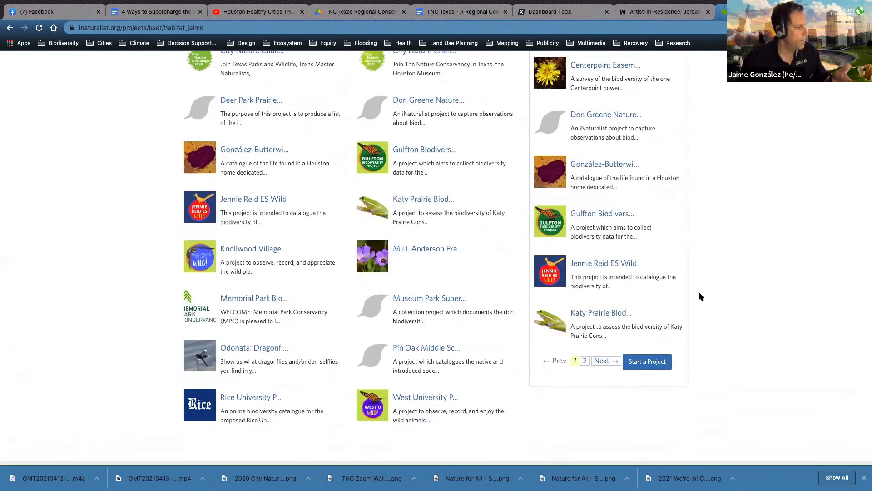
click(254, 248)
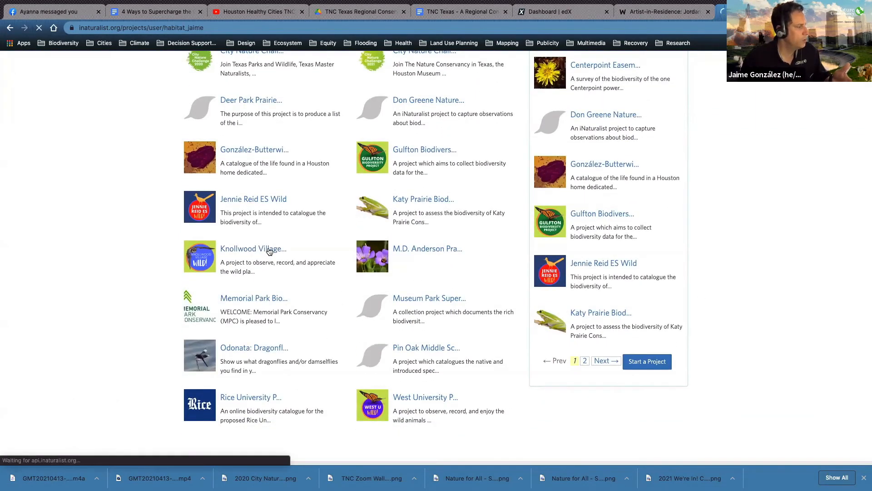
click(254, 249)
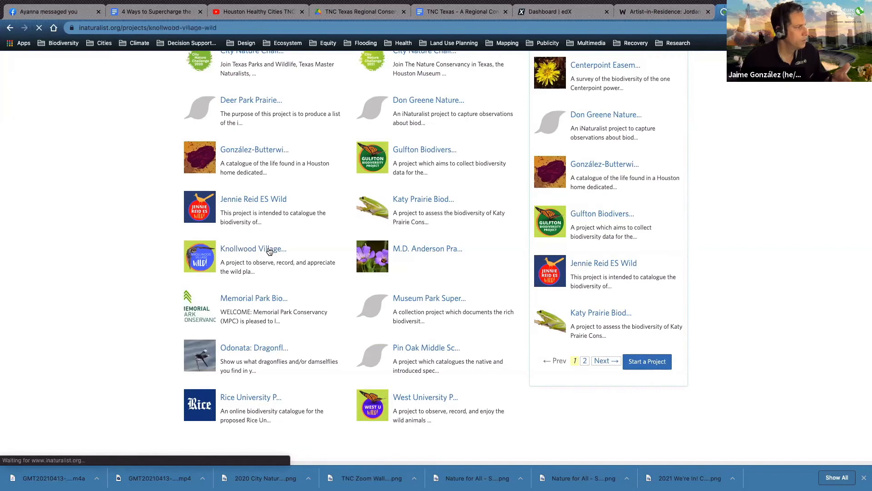
click(252, 248)
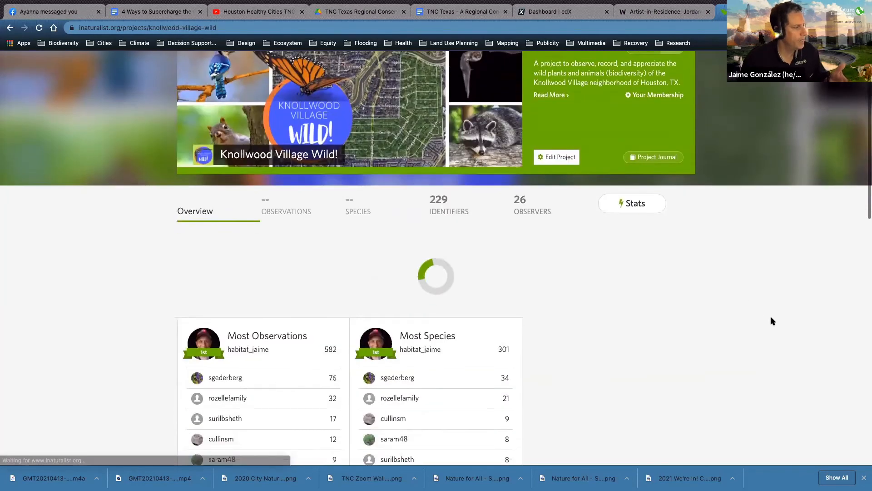
scroll(down, 3)
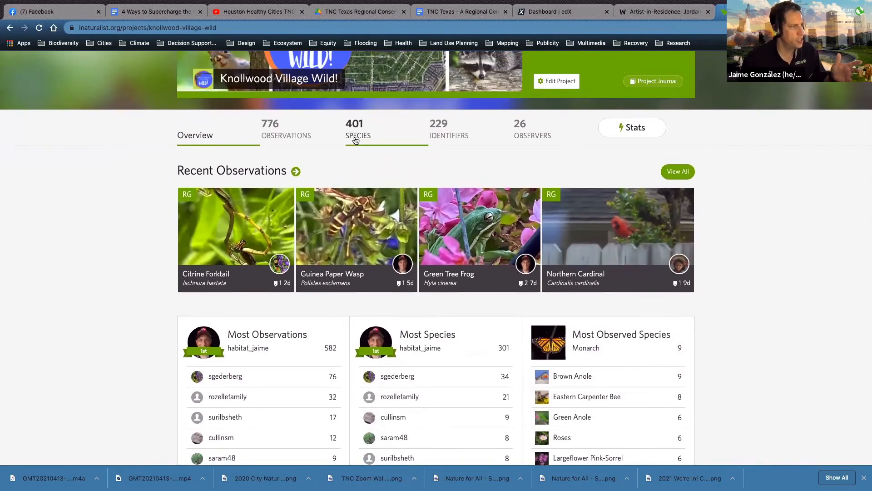
click(358, 131)
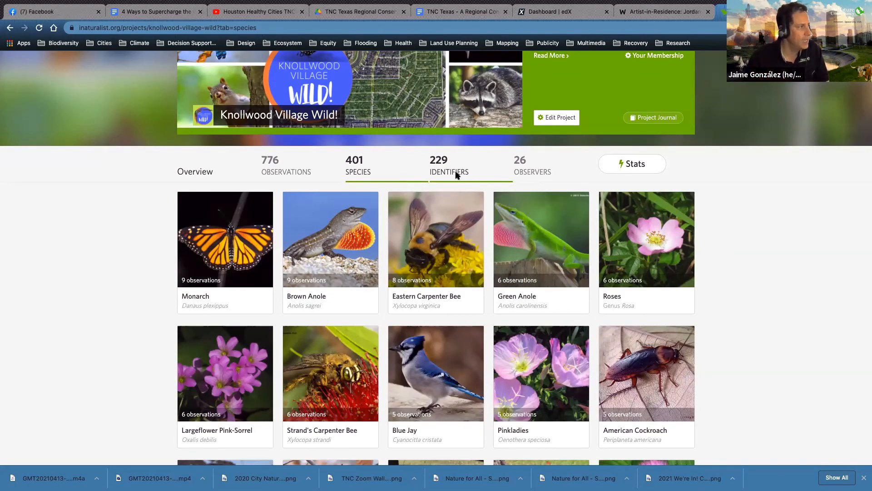
Scroll the species cards to Yellow-crowned Night-Heron, Eastern Screech-Owl and Virginia Opossum.
scroll(down, 3)
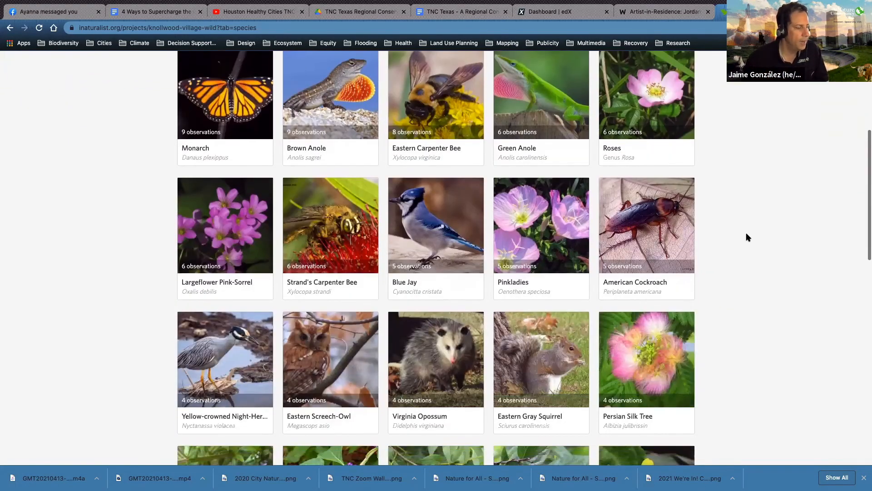